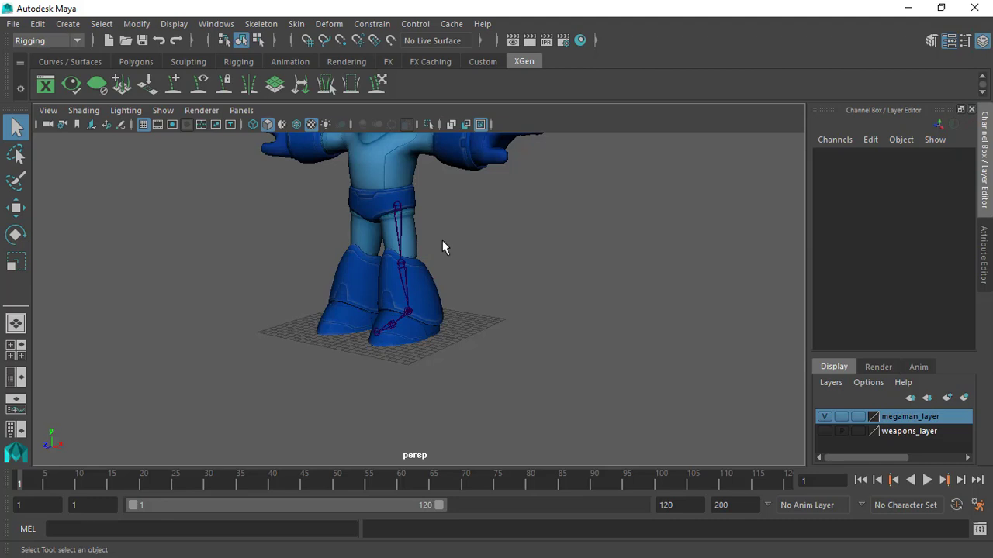
Activate the Joint Tool and switch to the Right side view of the character
drag(446, 247, 501, 297)
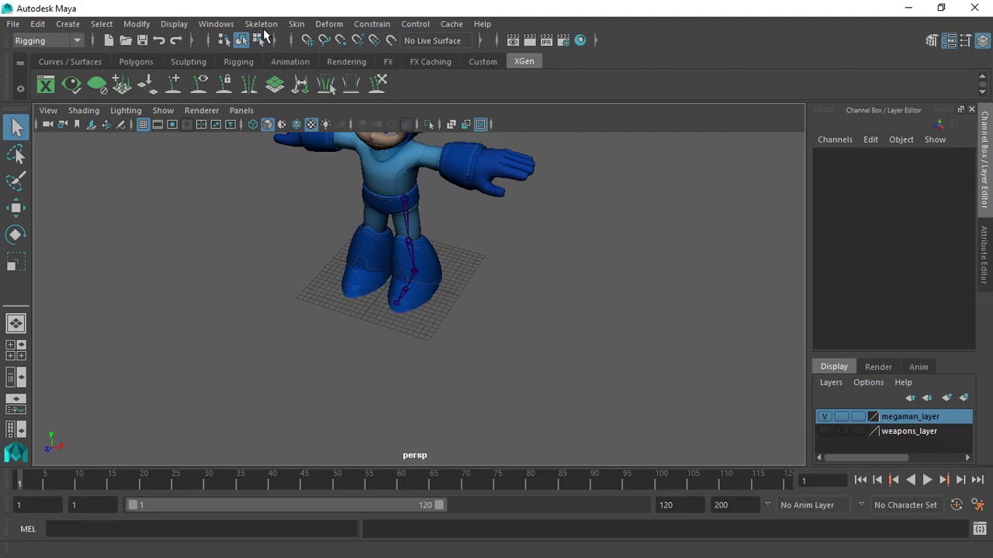
click(260, 23)
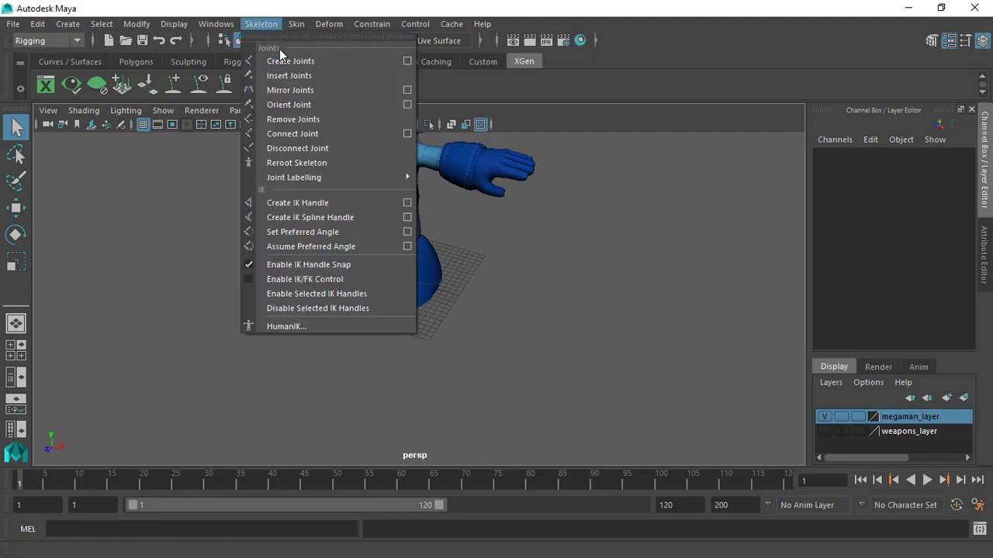
click(290, 60)
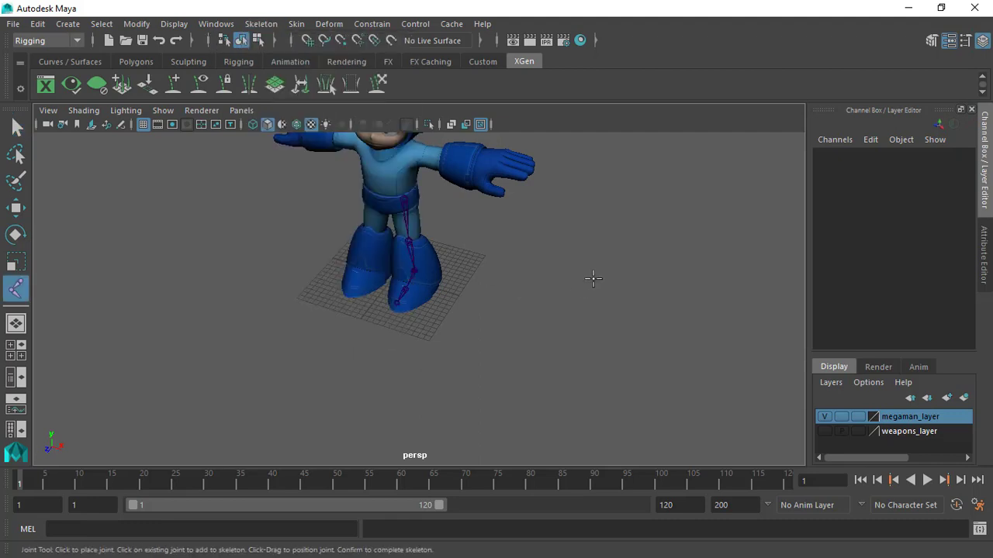
key(space)
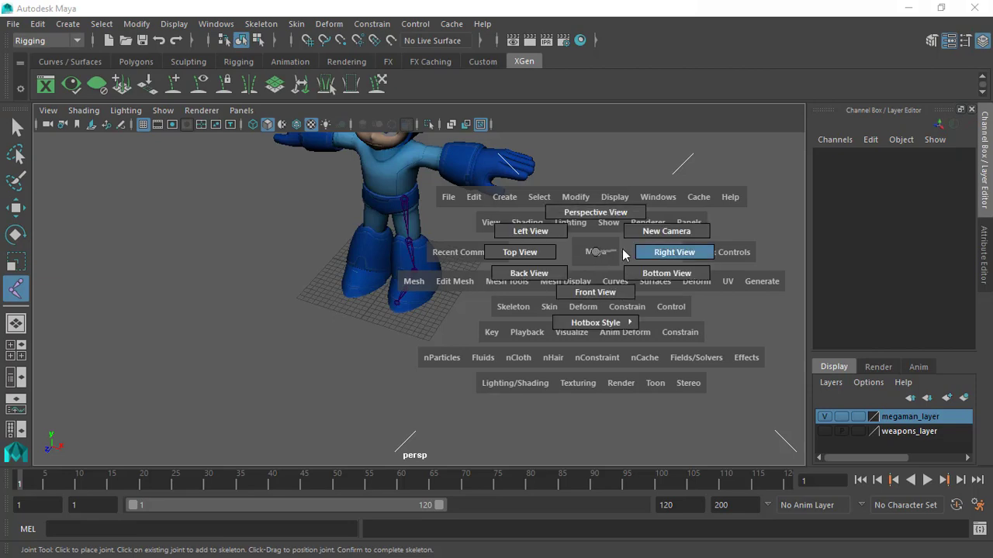
click(674, 252)
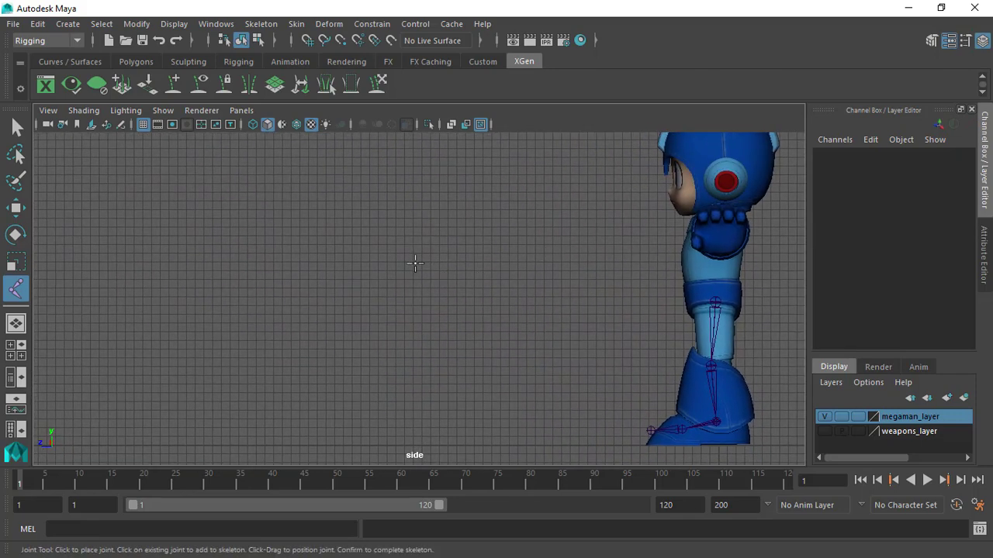
mouse_move(326, 191)
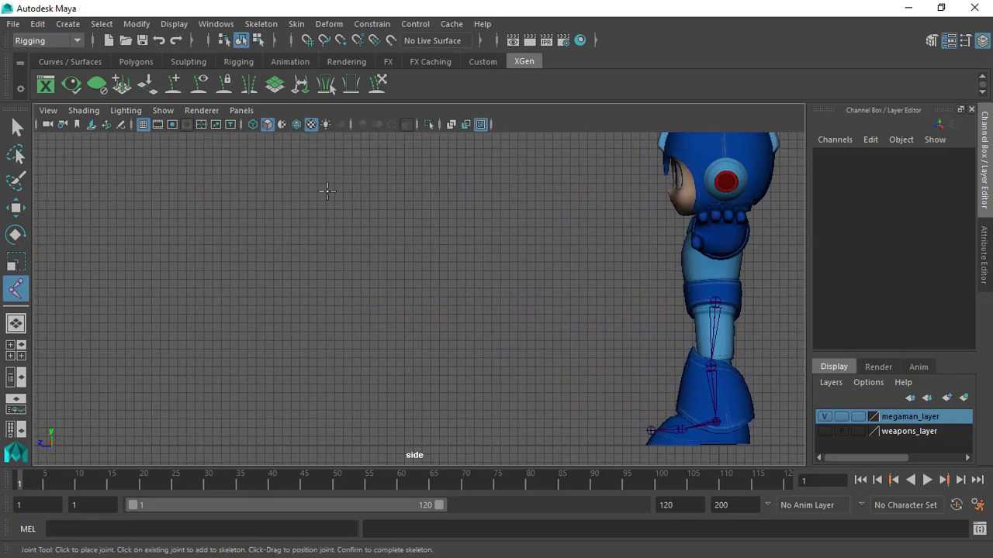
Place the hip and knee joints of the new chain beside the character
click(17, 543)
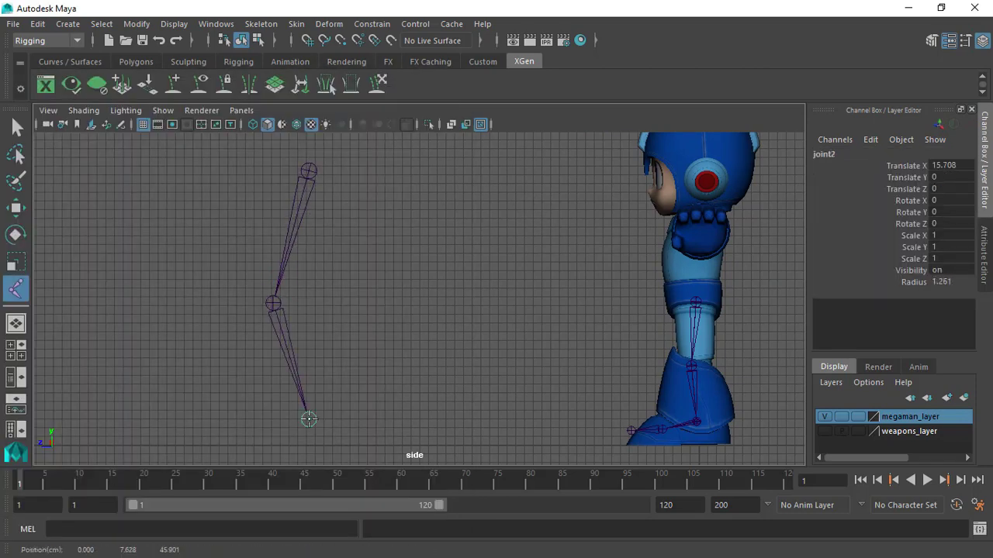
click(309, 419)
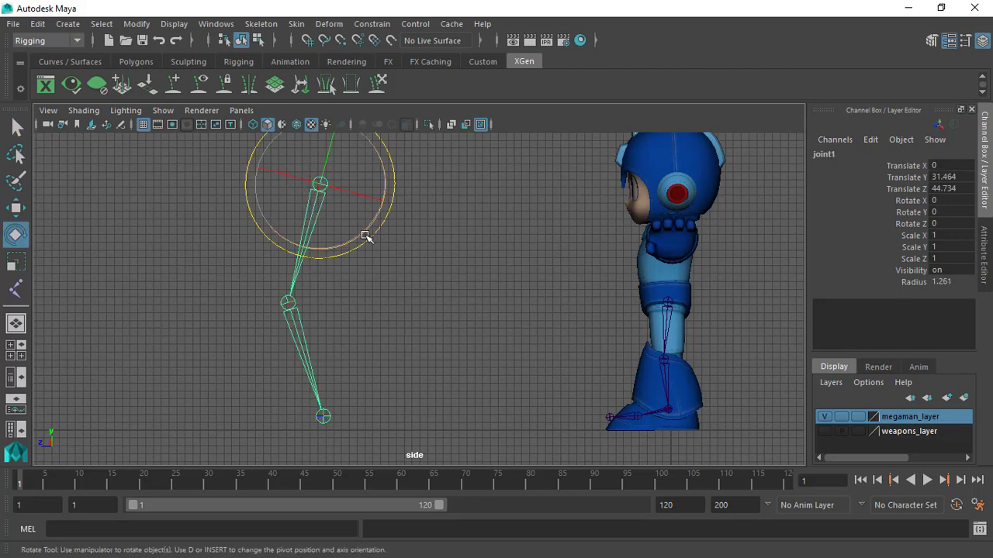
mouse_move(359, 235)
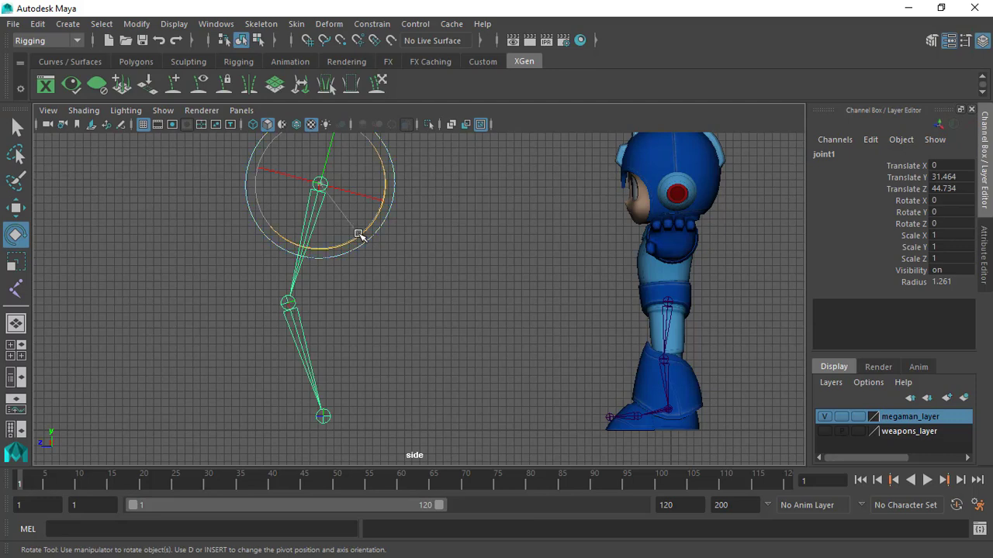
Swing joint1 up and back at the hip to test its rotation
drag(360, 235, 380, 195)
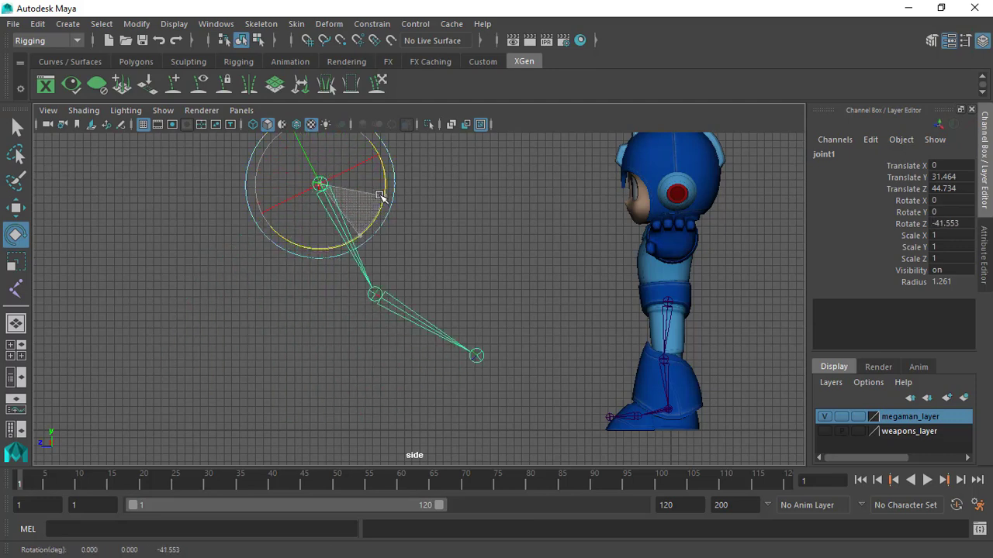
drag(380, 196, 391, 208)
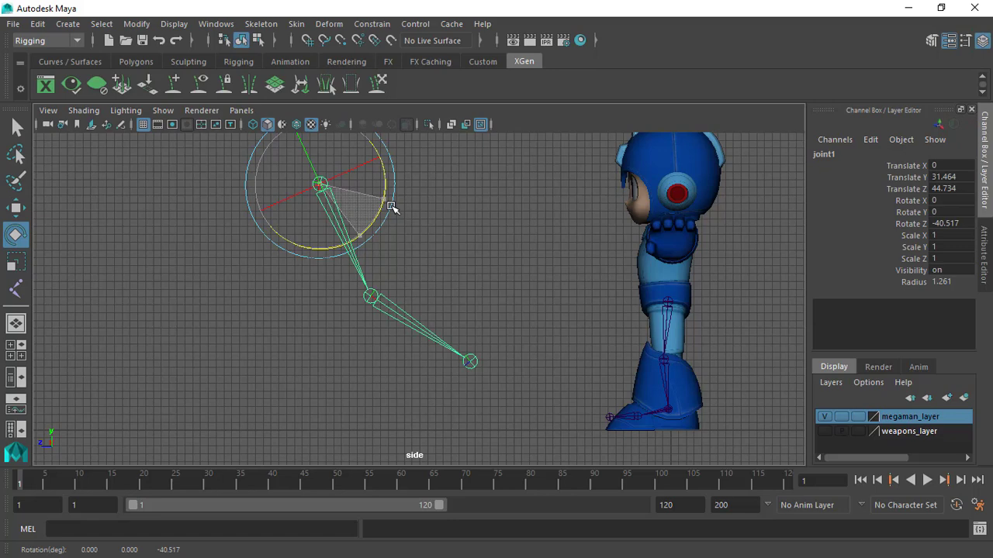
drag(392, 208, 365, 271)
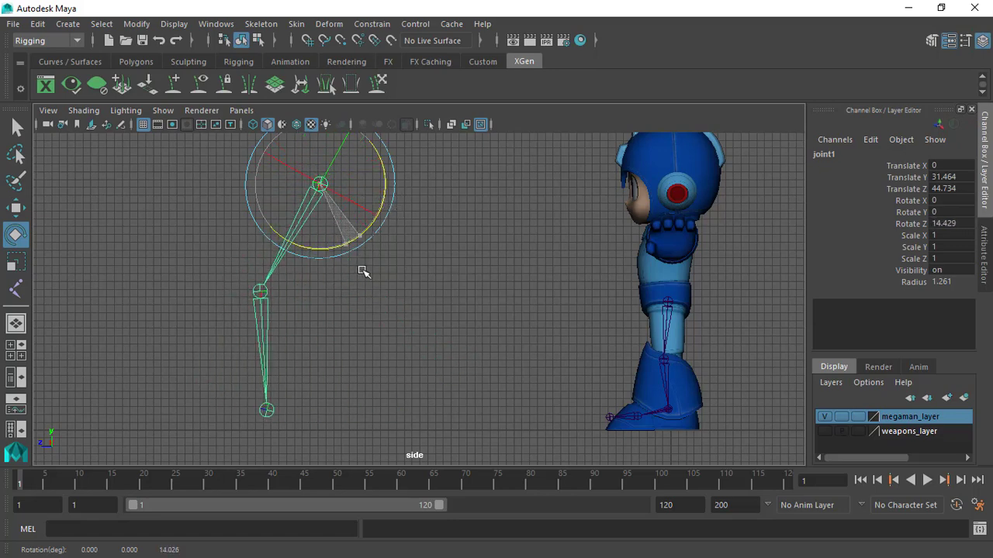
Bend the shin at the knee joint, then undo the knee rotations
click(256, 407)
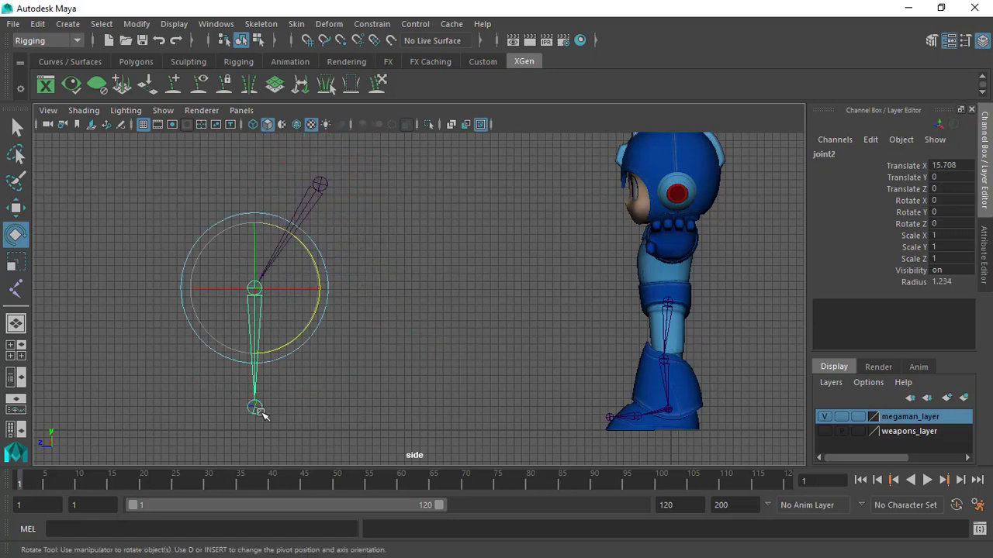
click(256, 407)
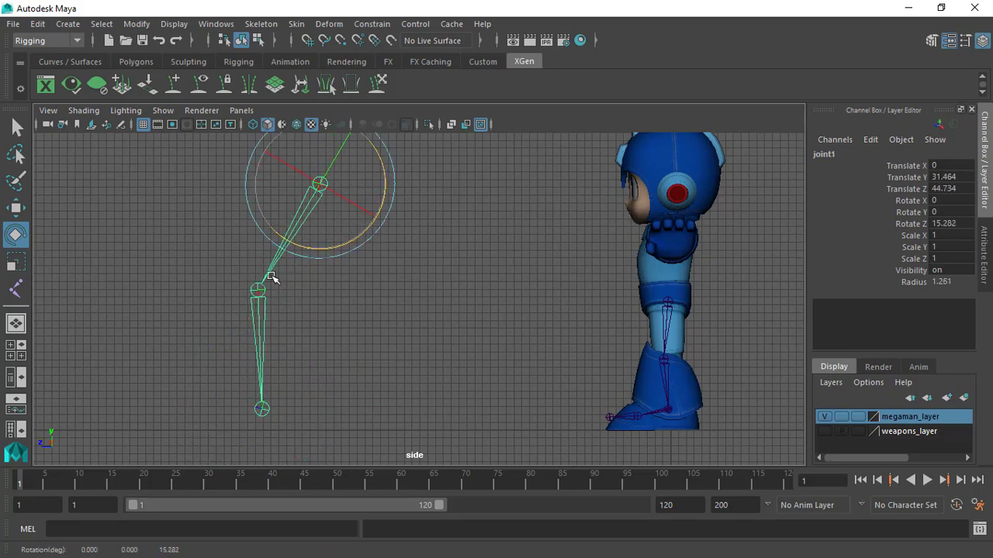
drag(271, 275, 326, 317)
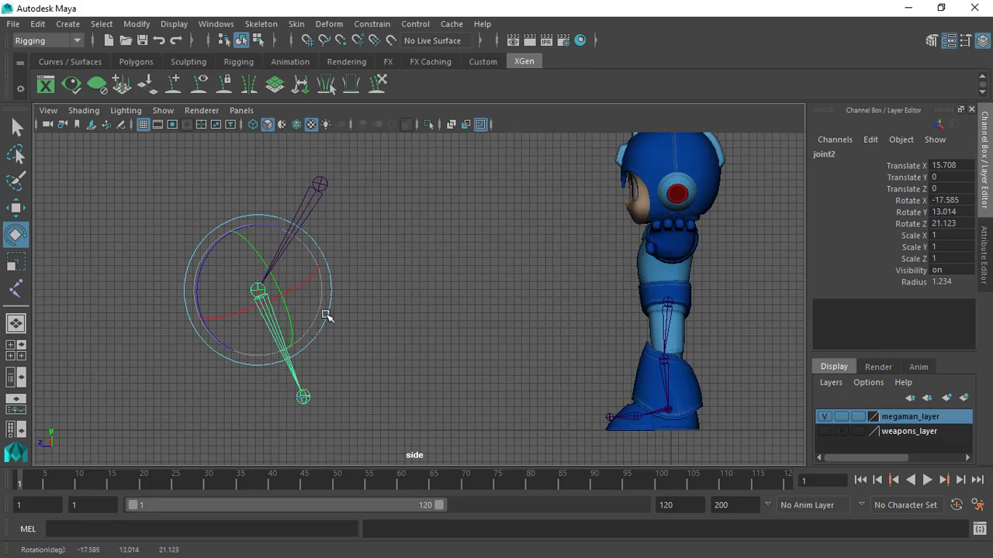
drag(302, 397, 231, 403)
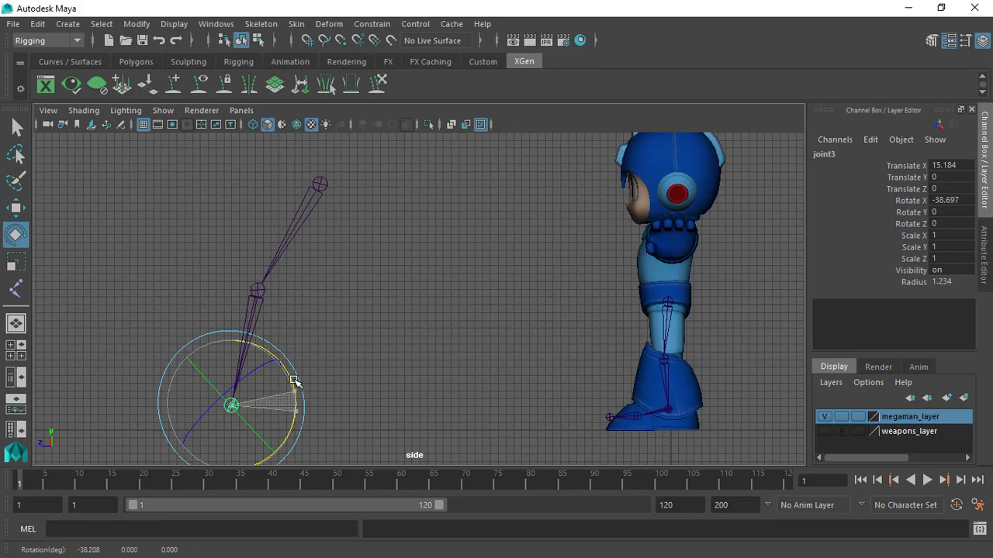
click(337, 311)
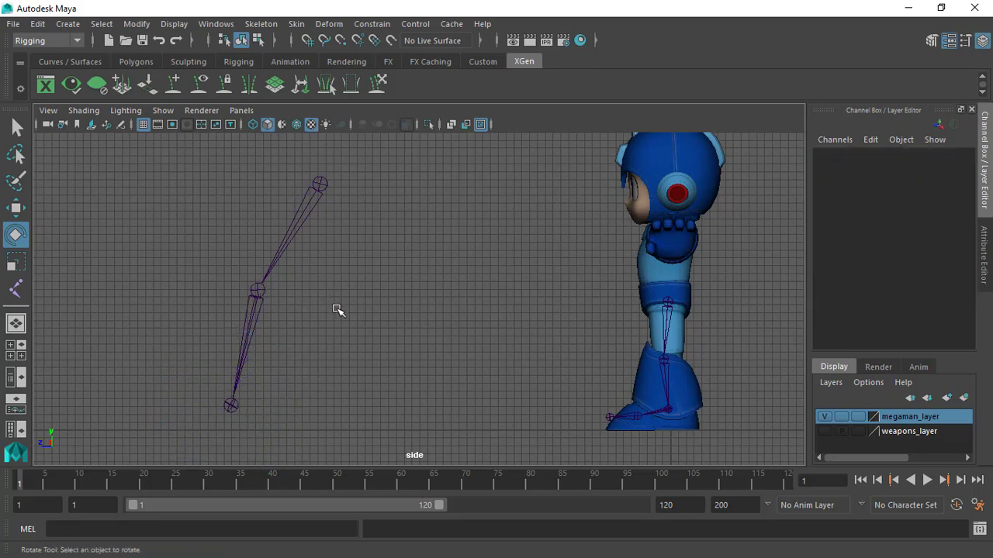
click(258, 289)
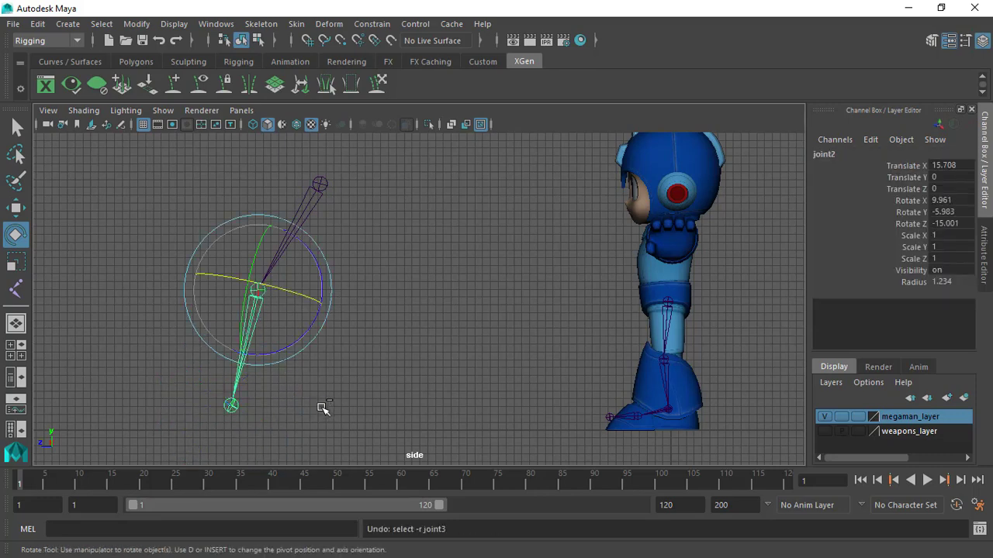
click(264, 411)
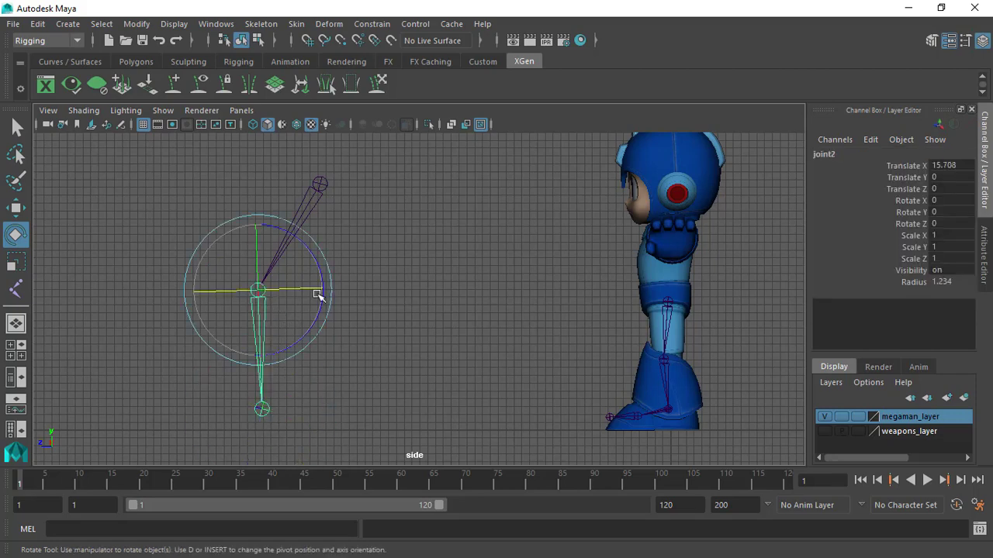
Bend the knee slightly and swing the leg back and forth at the hip joint
drag(317, 295, 314, 281)
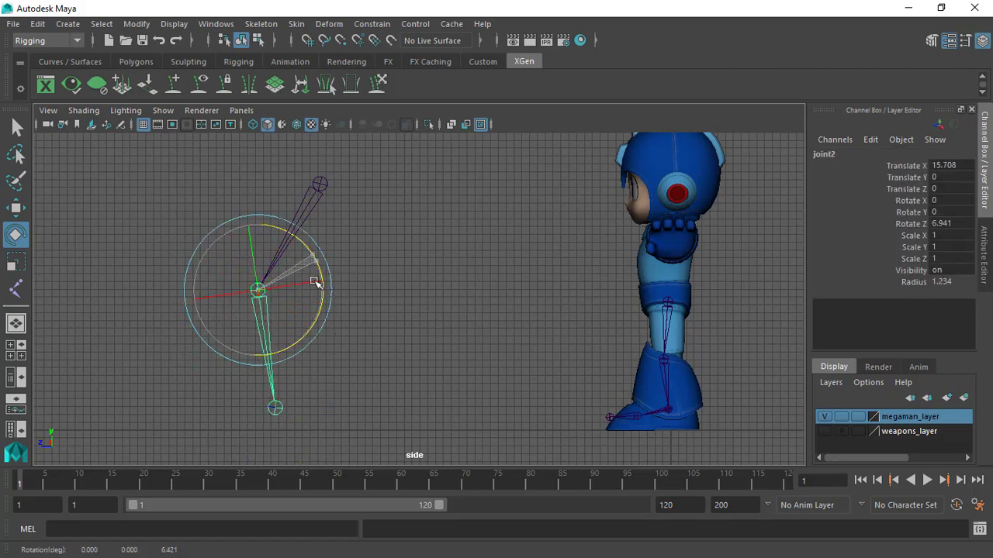
drag(314, 281, 303, 192)
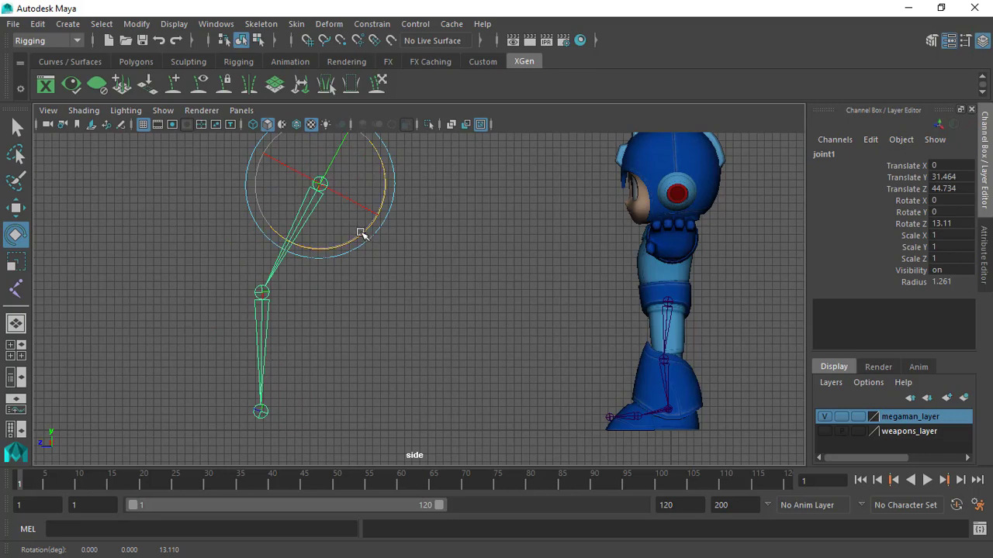
drag(361, 234, 361, 260)
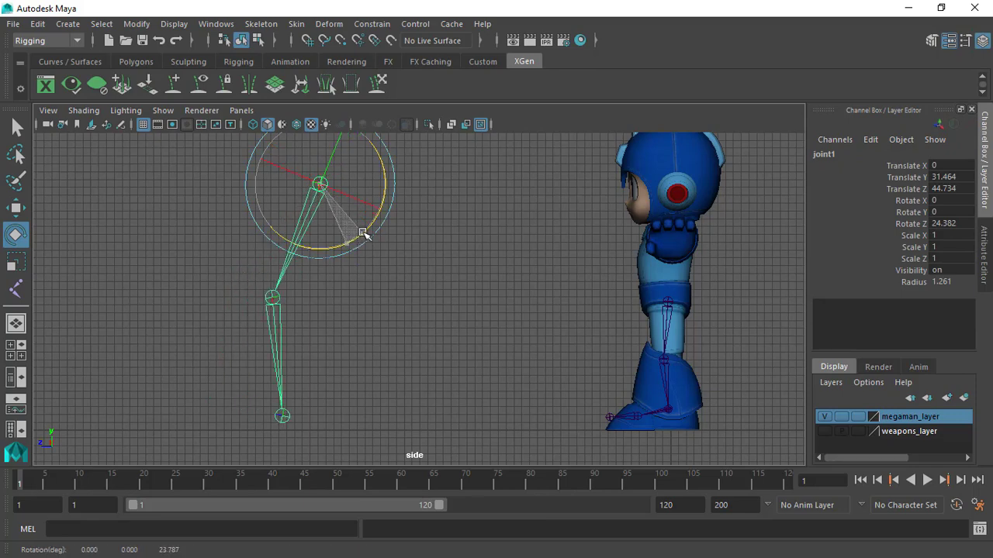
drag(363, 234, 326, 207)
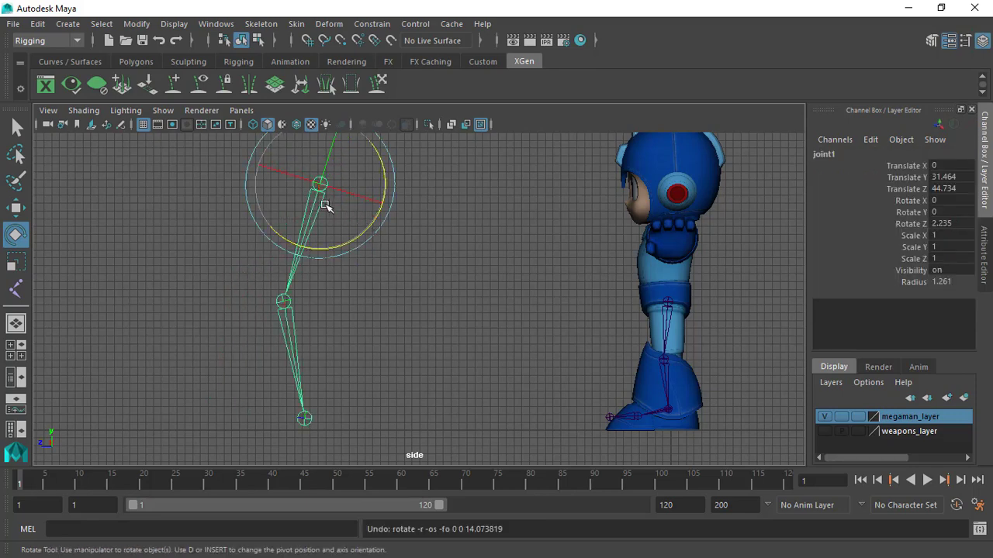
drag(325, 207, 347, 256)
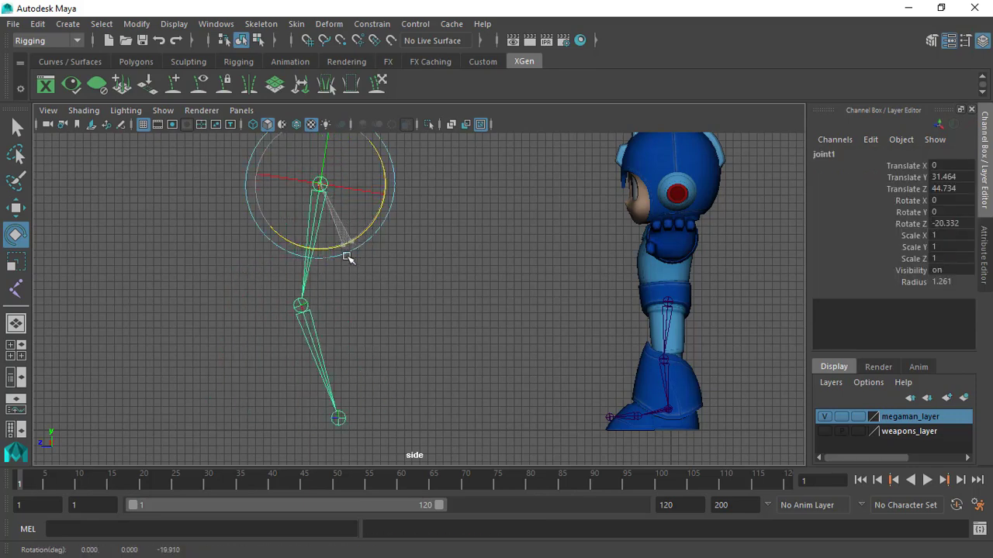
drag(346, 256, 308, 189)
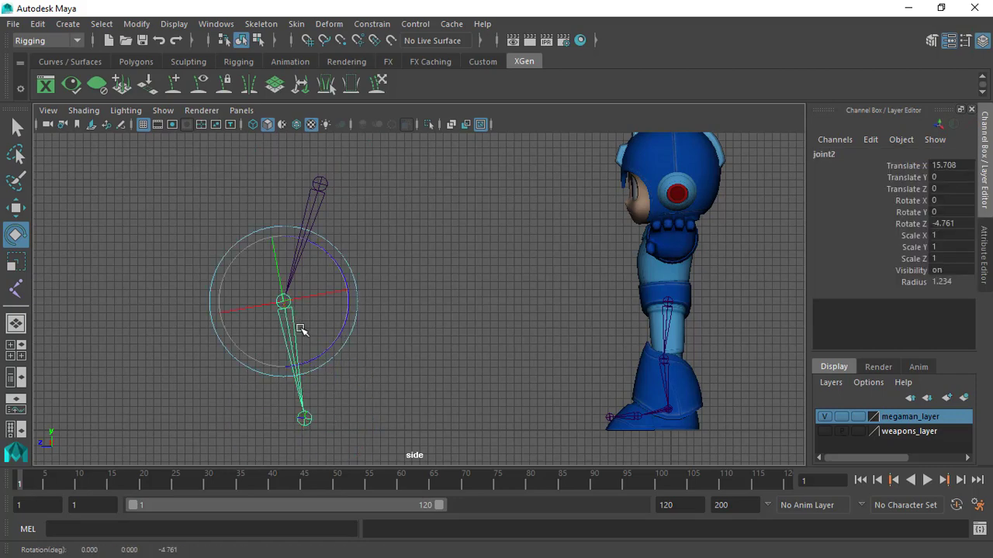
Reselect the top joint of the leg chain
click(320, 184)
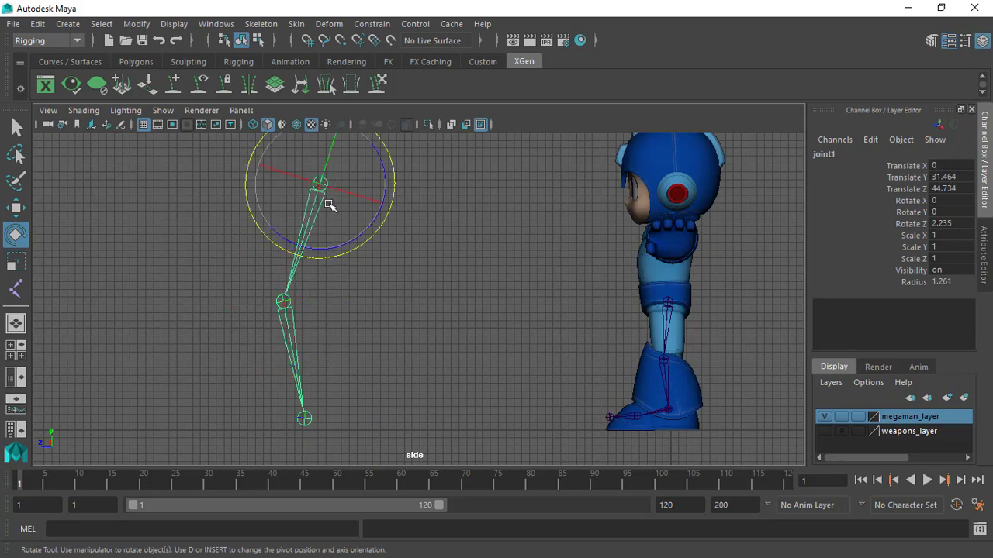
click(356, 155)
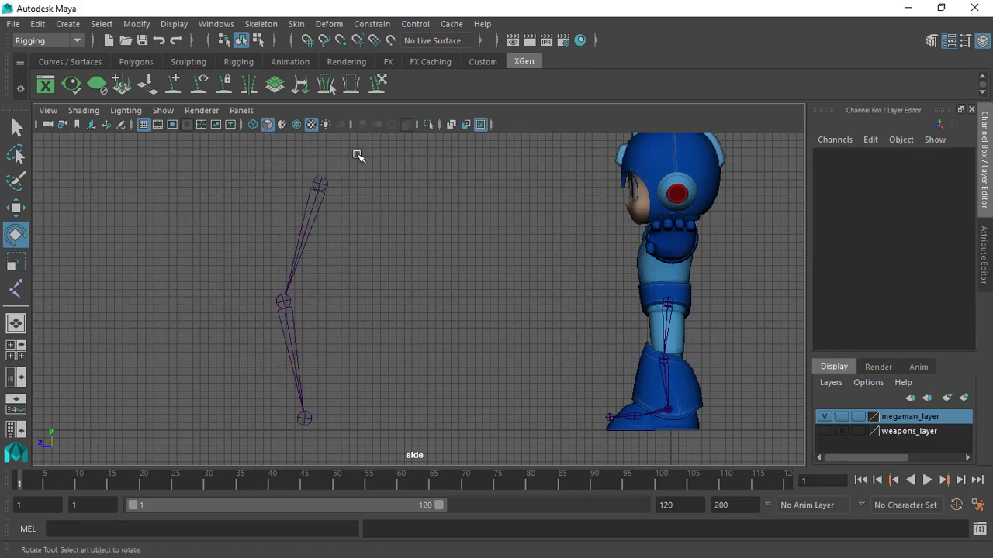
click(319, 184)
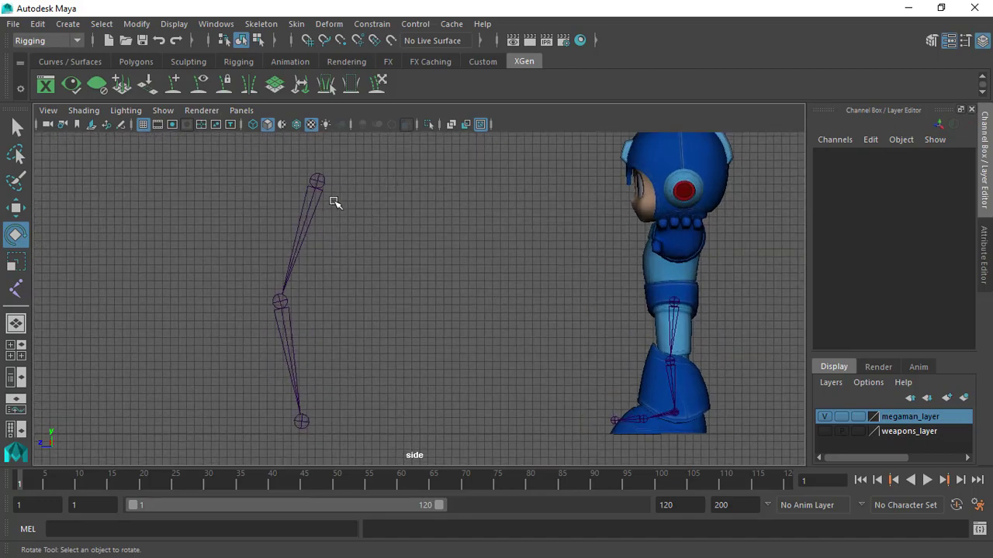
click(318, 181)
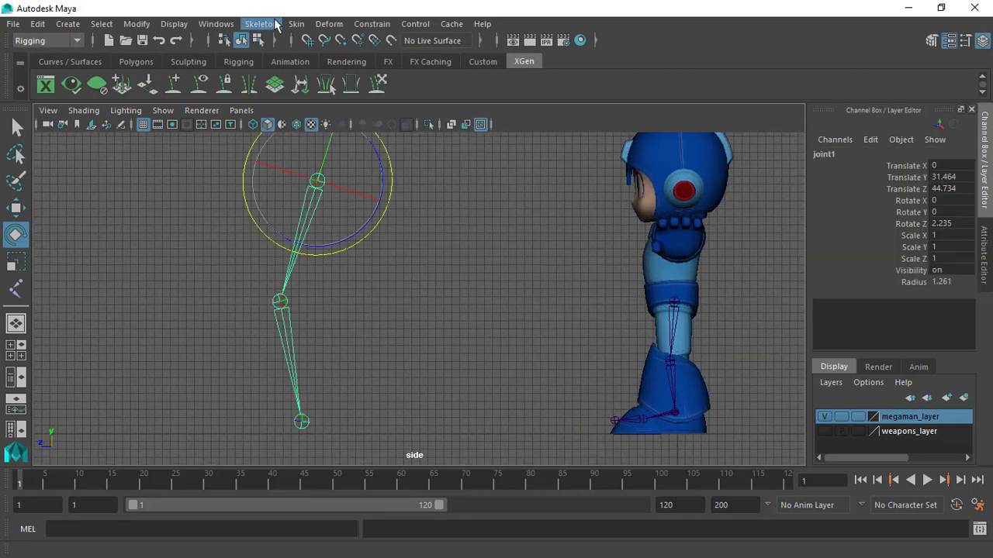
Open Create IK Handle options and toggle the solver, ending on Rotate-Plane Solver
click(258, 24)
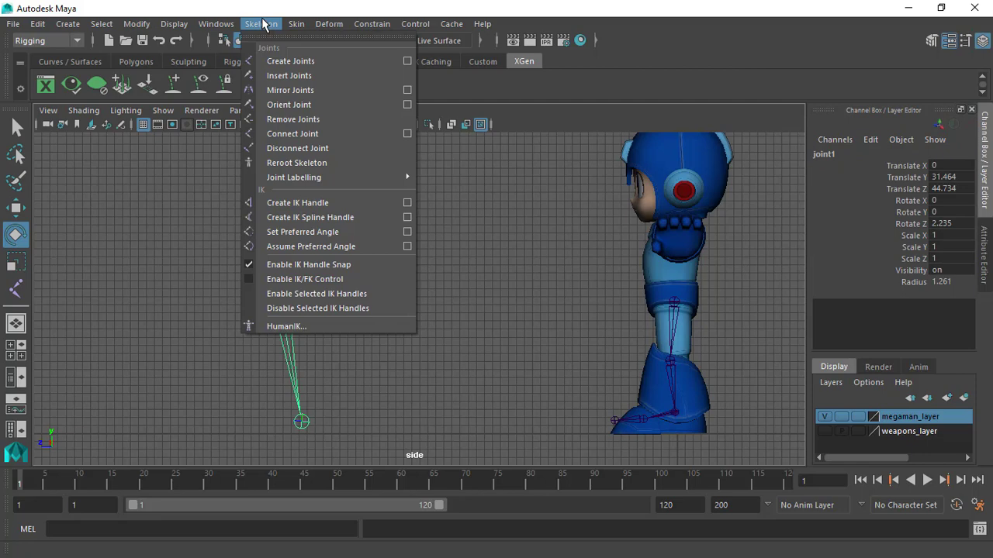
mouse_move(322, 190)
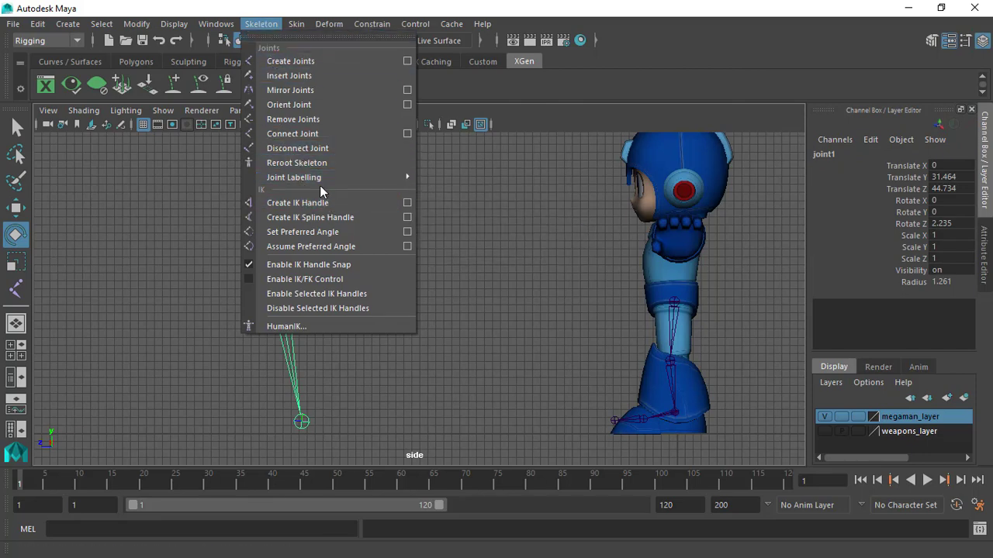
mouse_move(326, 202)
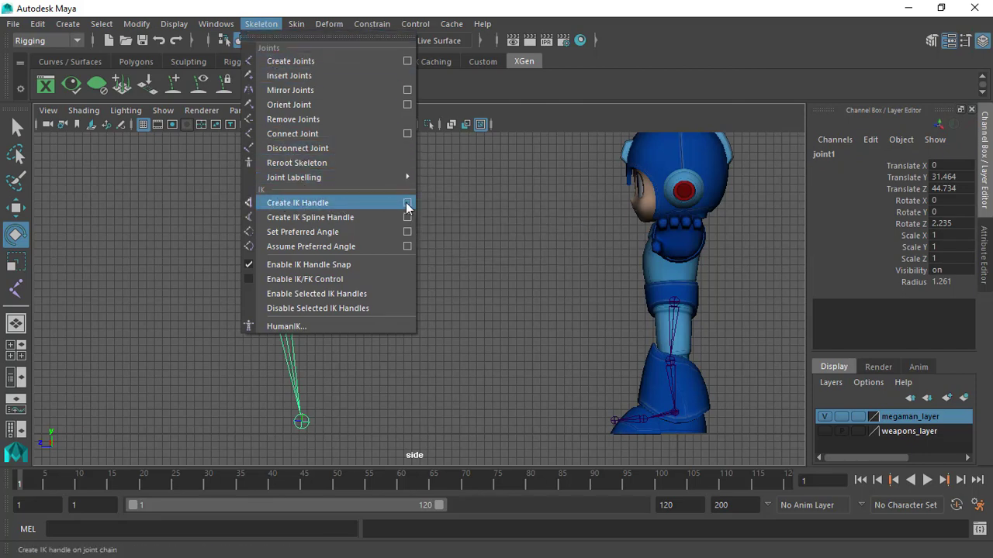
click(297, 202)
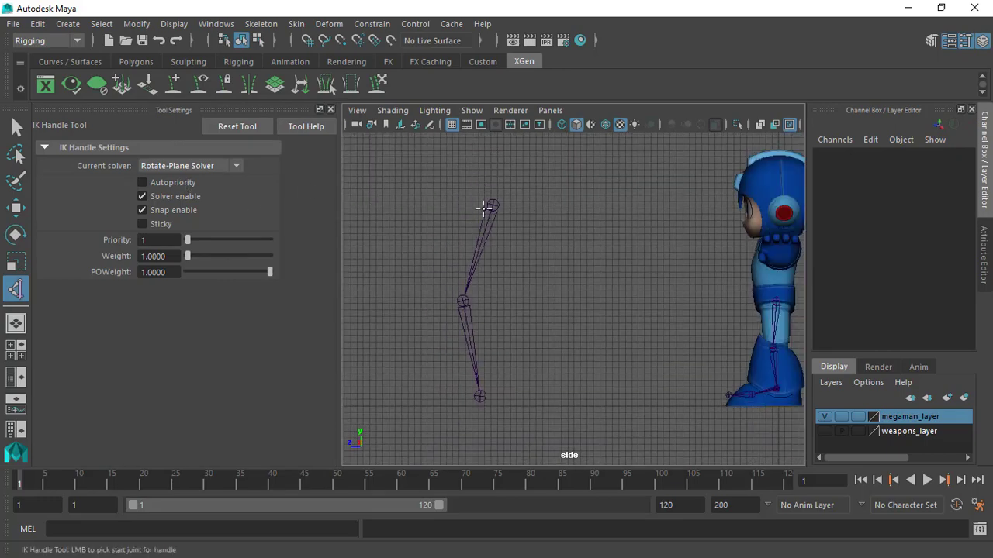
mouse_move(477, 194)
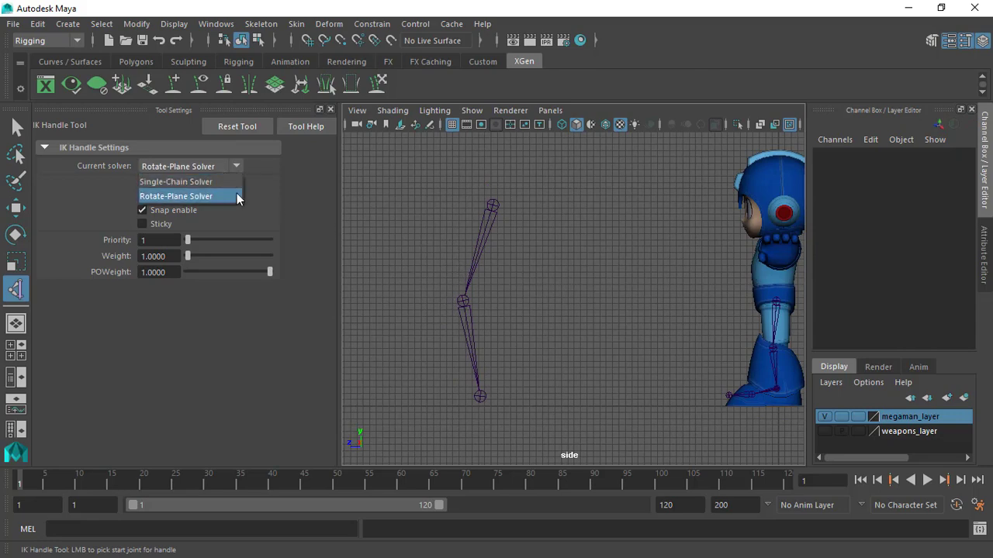
click(176, 181)
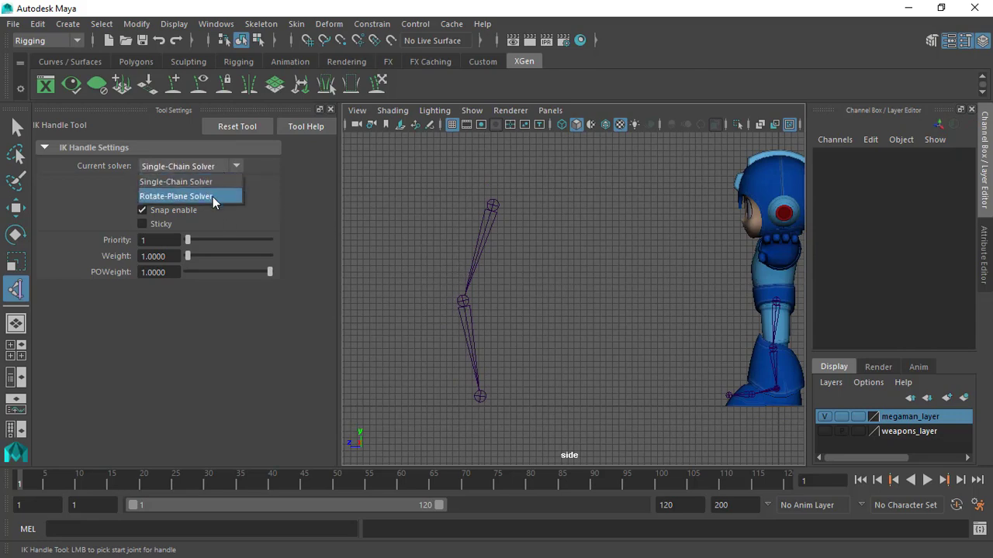
click(176, 196)
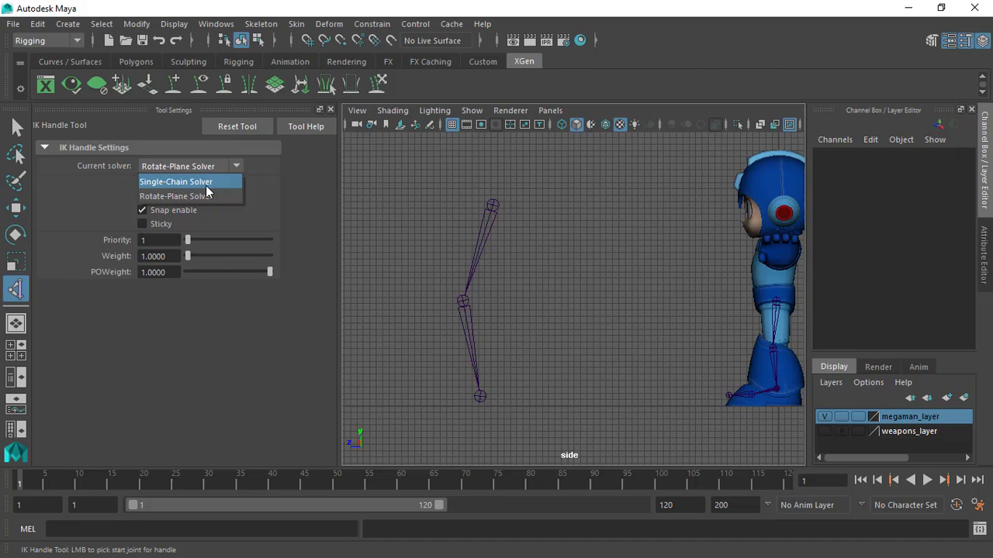
click(175, 181)
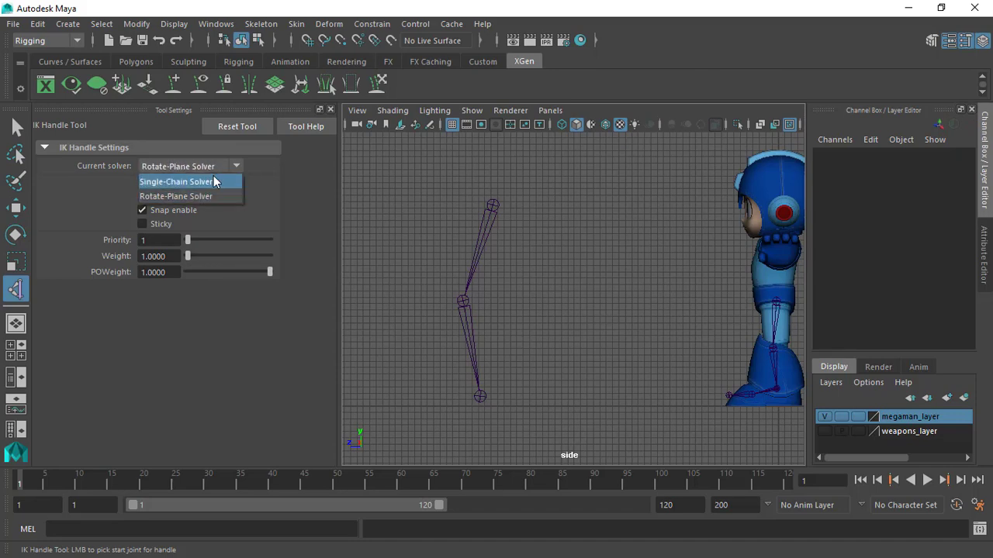
click(177, 181)
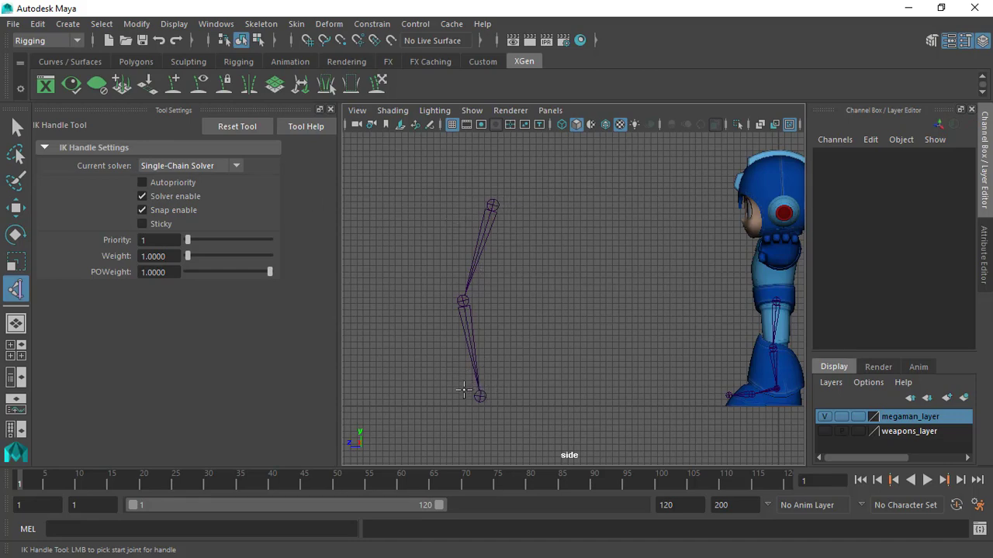
mouse_move(475, 390)
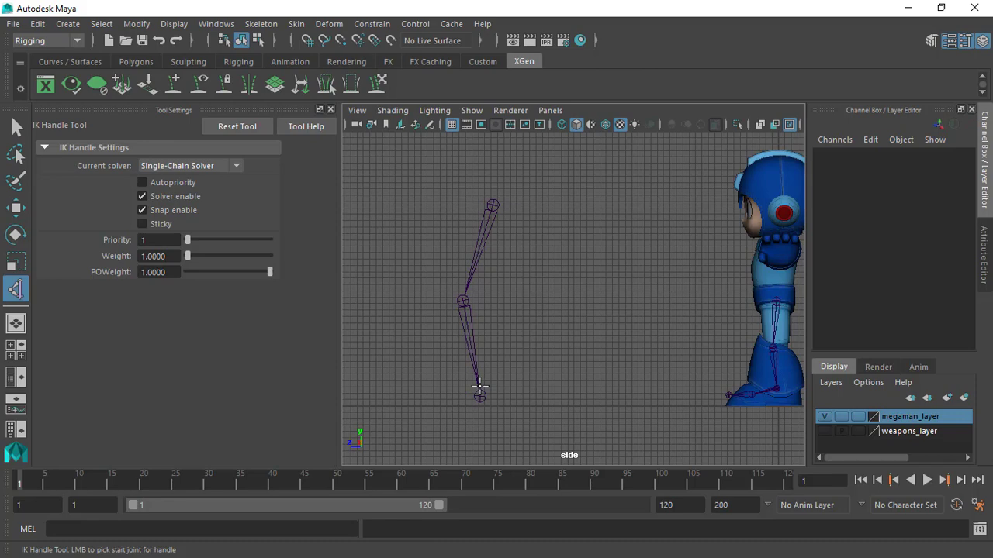
mouse_move(509, 375)
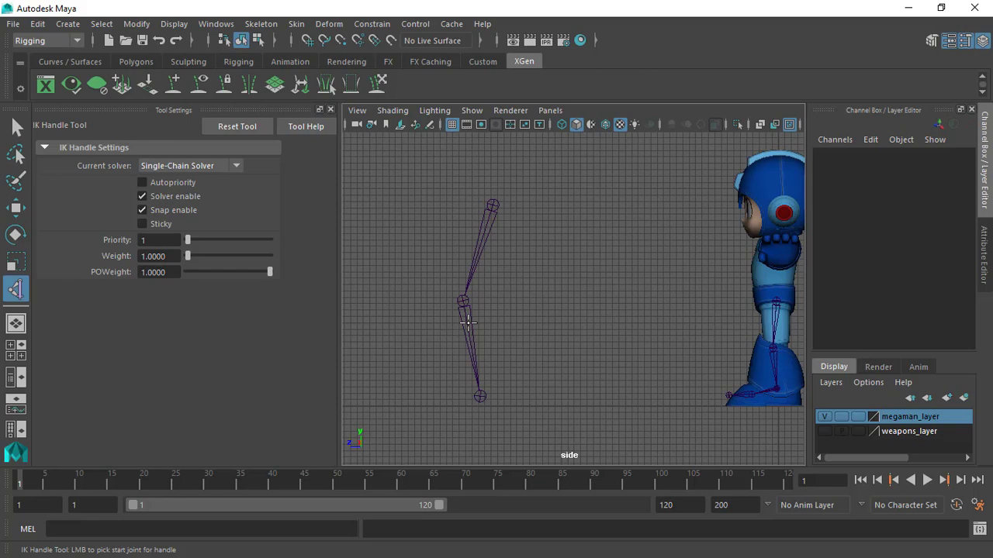
mouse_move(469, 323)
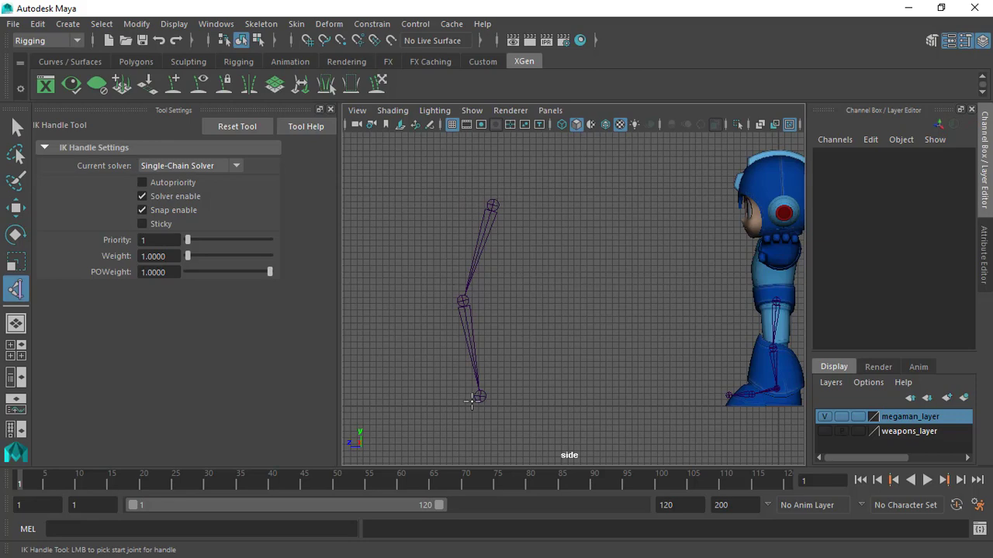
mouse_move(475, 398)
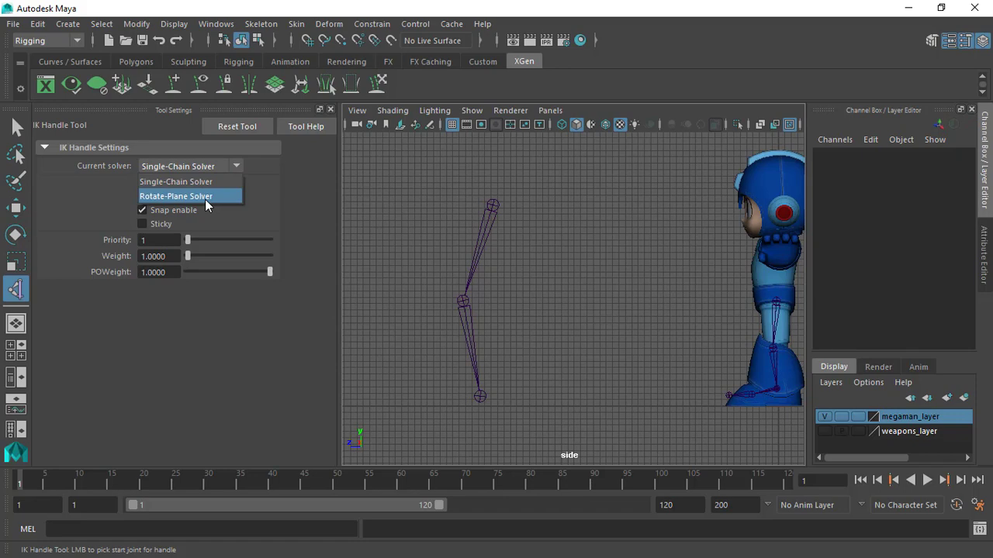
click(176, 195)
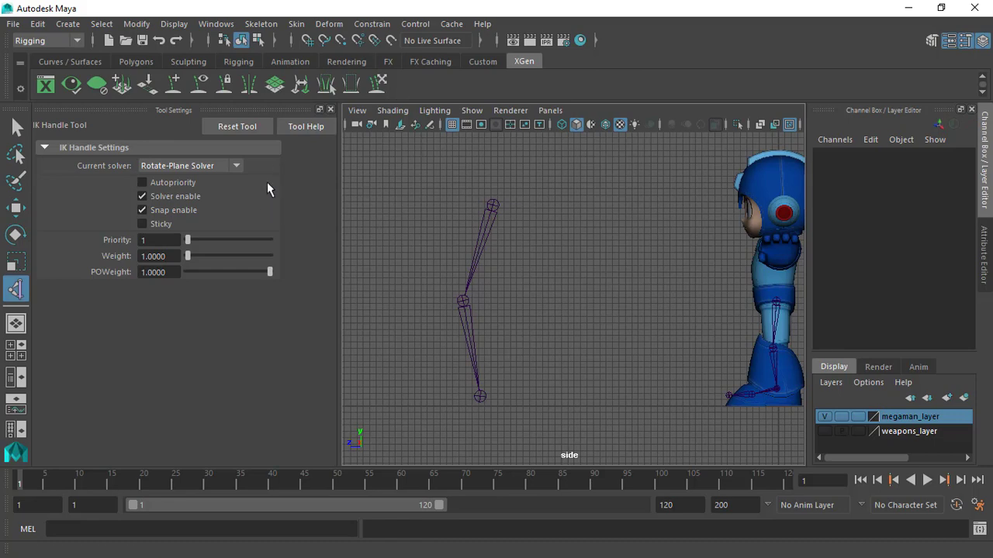
Reconfirm Rotate-Plane Solver in the IK Handle Tool's Current solver dropdown
click(190, 166)
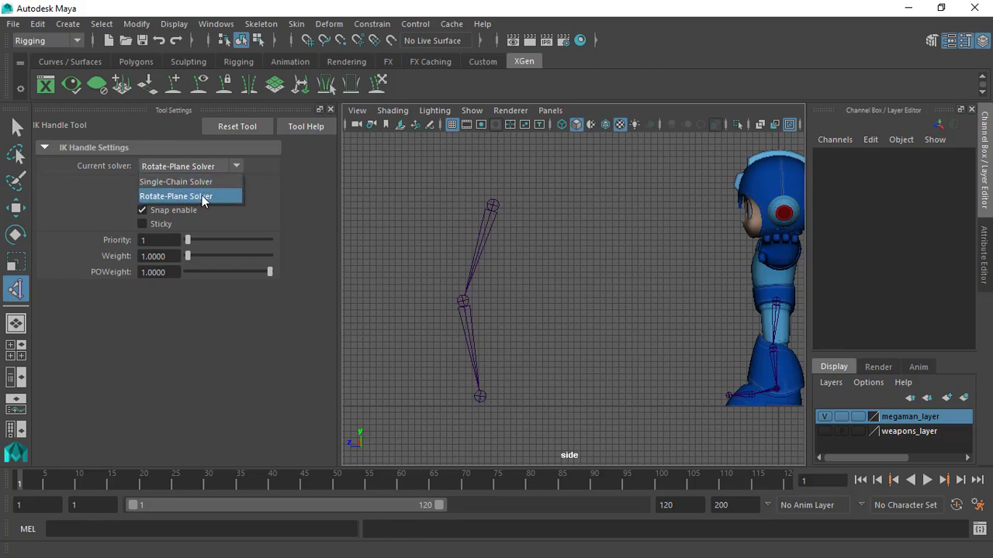
click(175, 195)
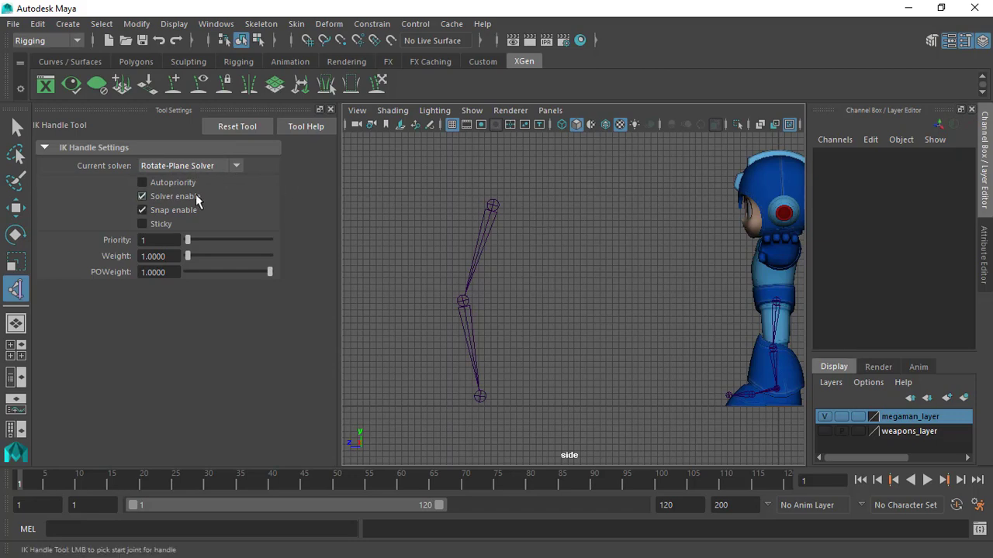
click(142, 183)
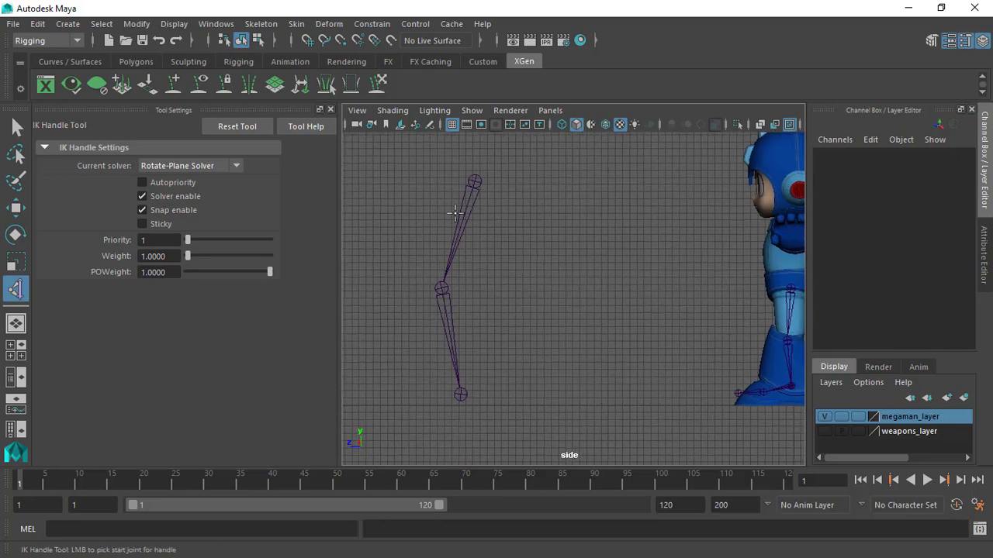
Pick the top joint of the leg chain as the IK handle's start joint
click(473, 181)
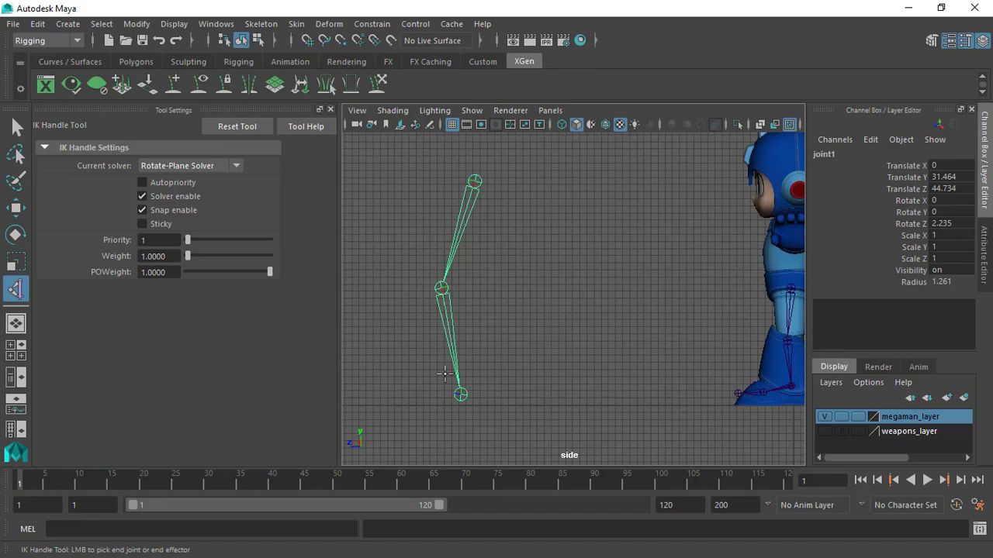
mouse_move(454, 394)
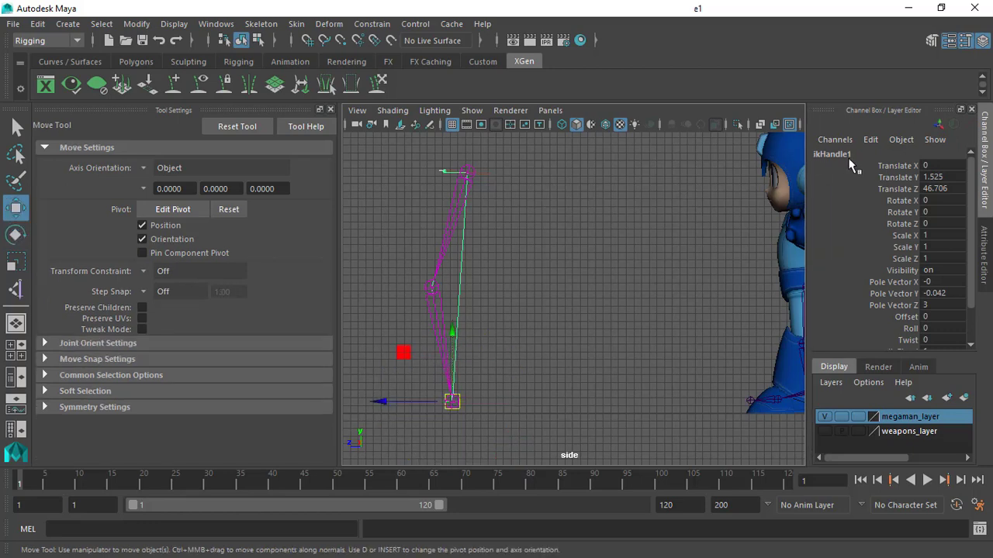
mouse_move(419, 354)
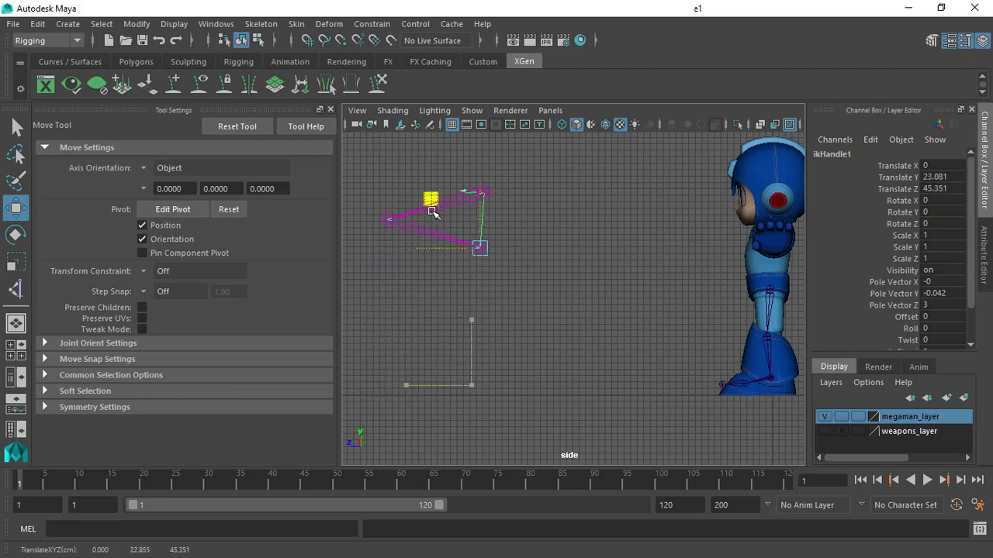
Drag ikHandle1 to fold and straighten the leg, ending with the knee bent
drag(430, 199, 399, 207)
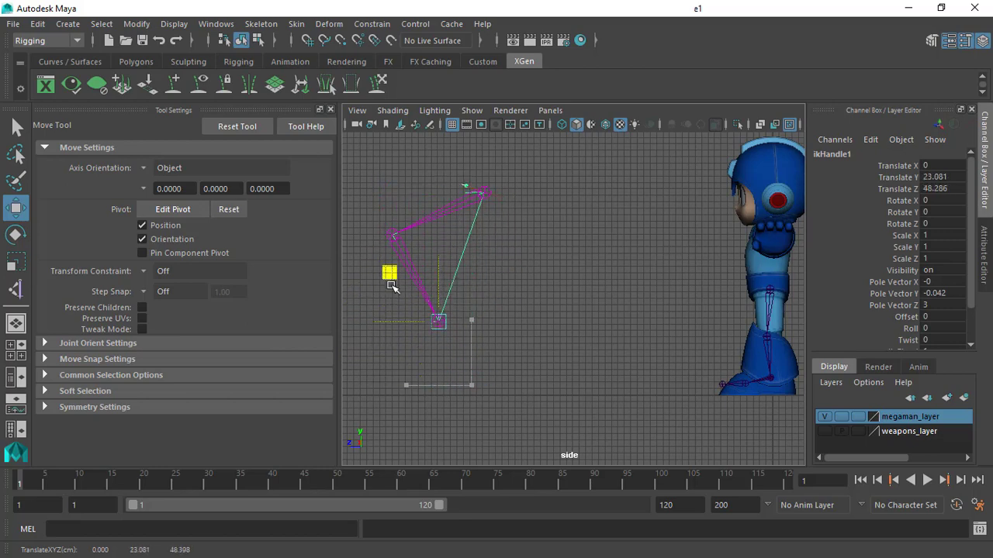
drag(390, 272, 401, 259)
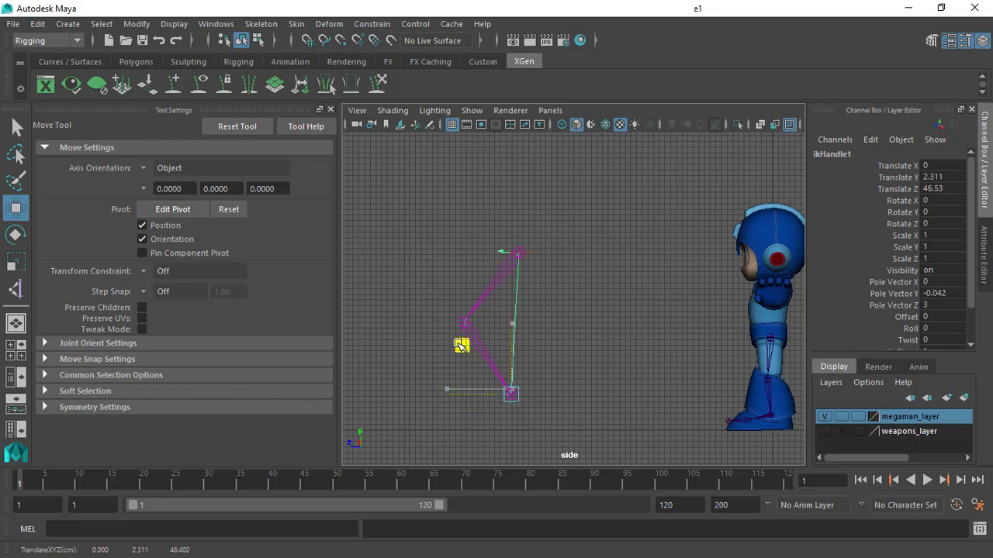
drag(510, 391, 511, 392)
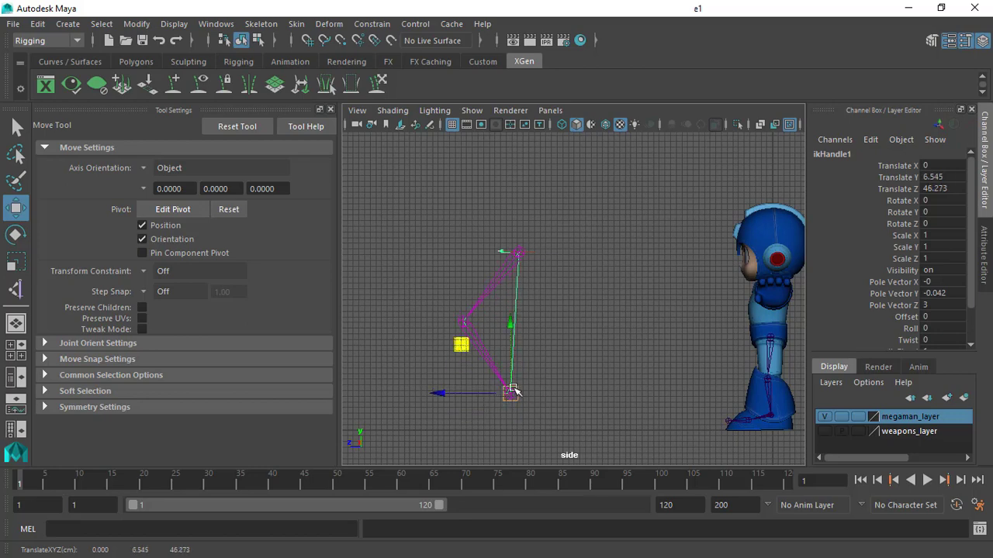
drag(510, 392, 508, 358)
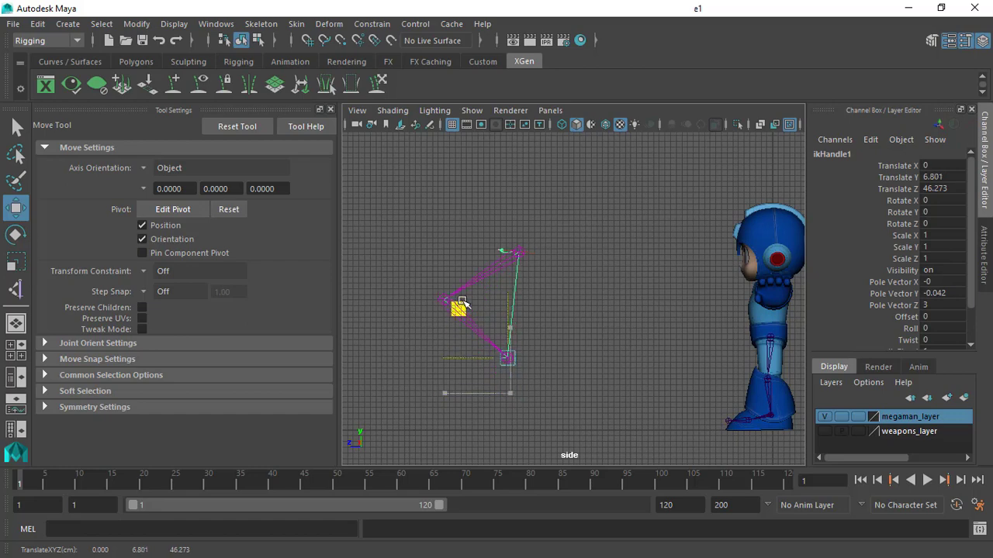
drag(509, 356, 504, 349)
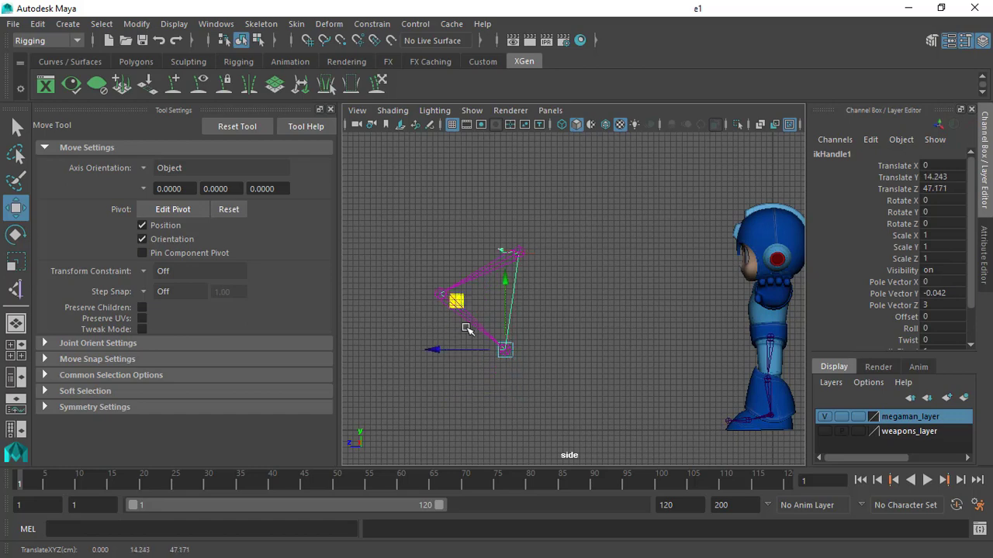
click(567, 298)
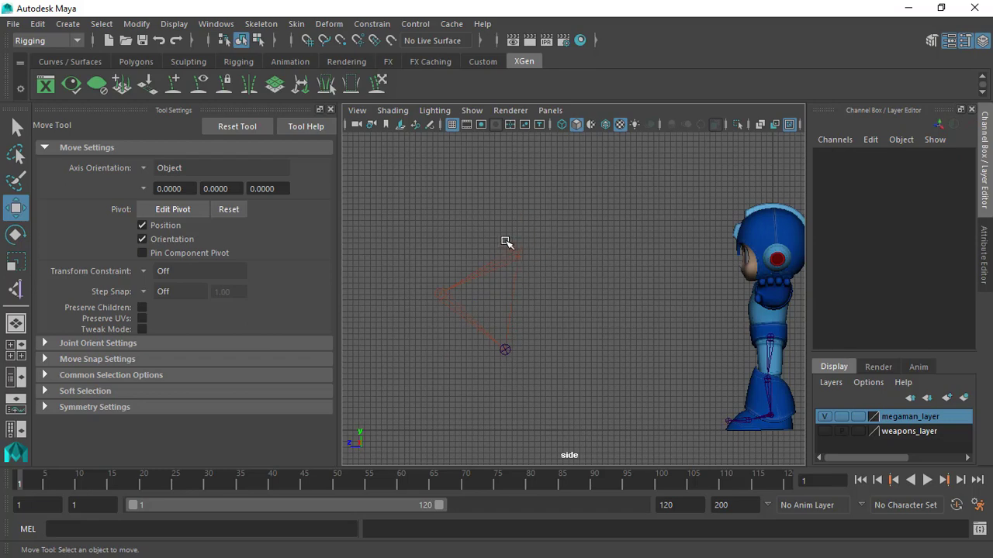
mouse_move(499, 240)
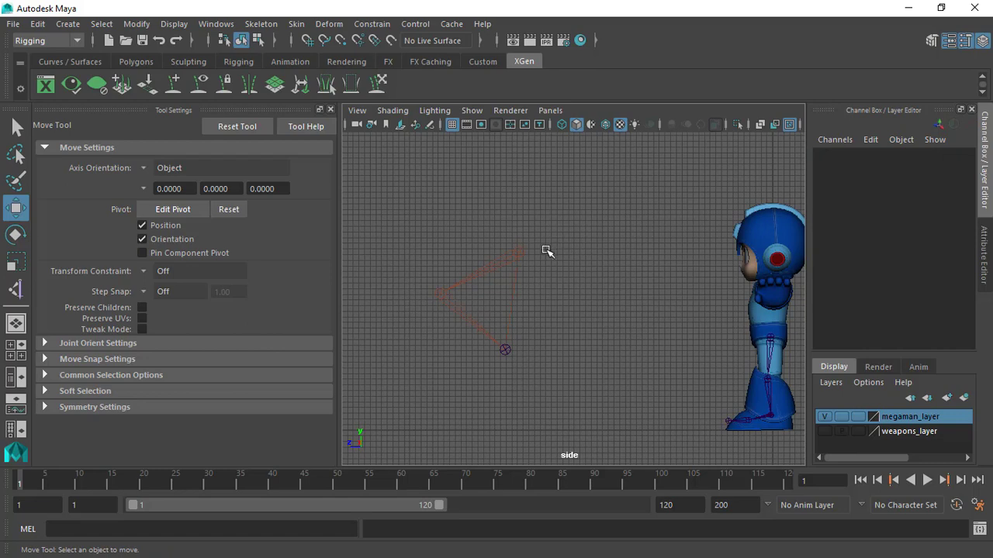
click(519, 252)
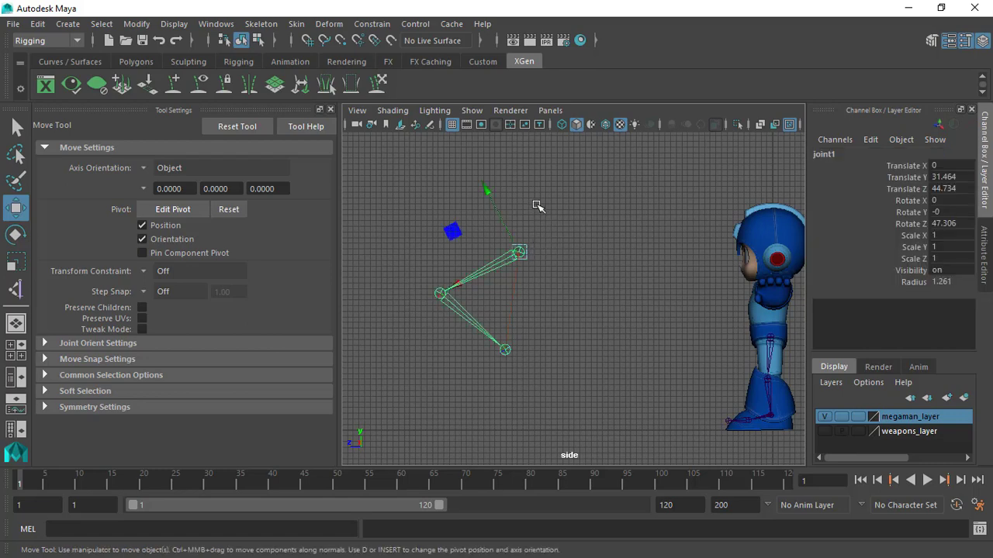
mouse_move(489, 318)
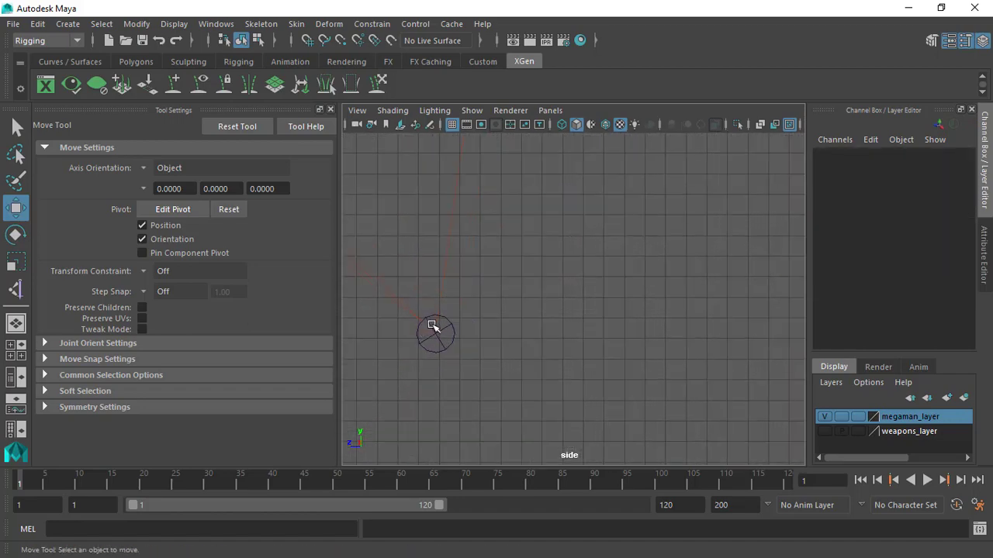
click(523, 345)
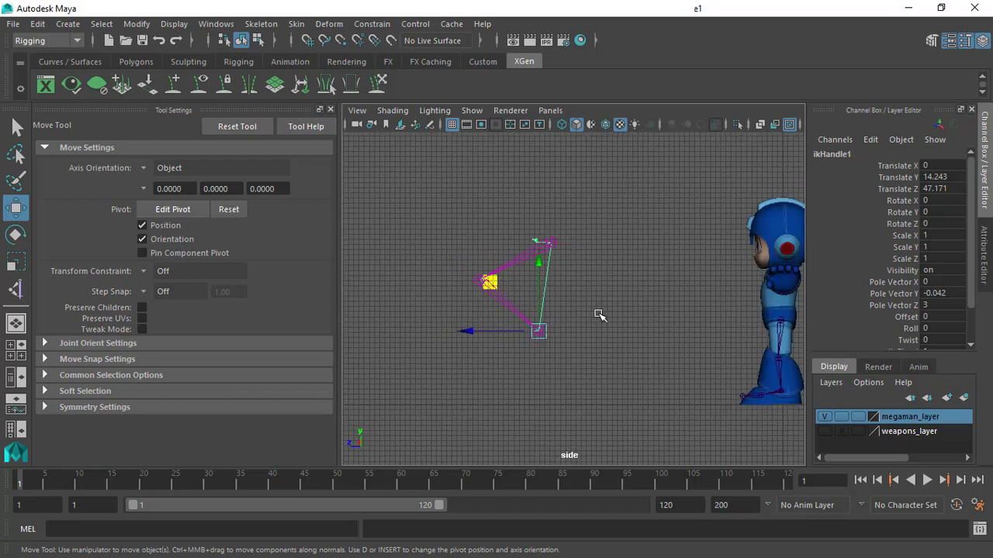
Re-bend the leg by dragging ikHandle1, then hide the Tool Settings panel
drag(539, 332, 520, 365)
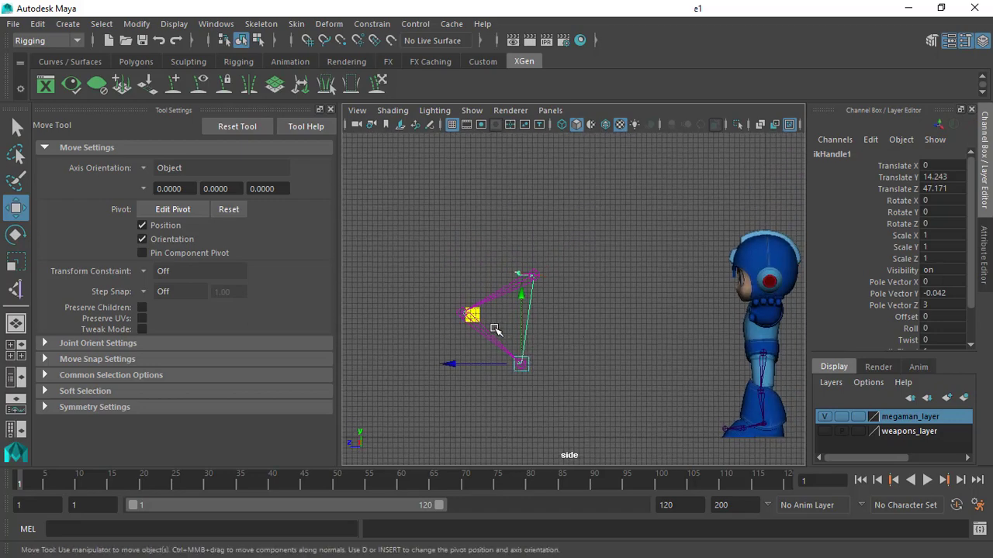
drag(472, 316, 473, 362)
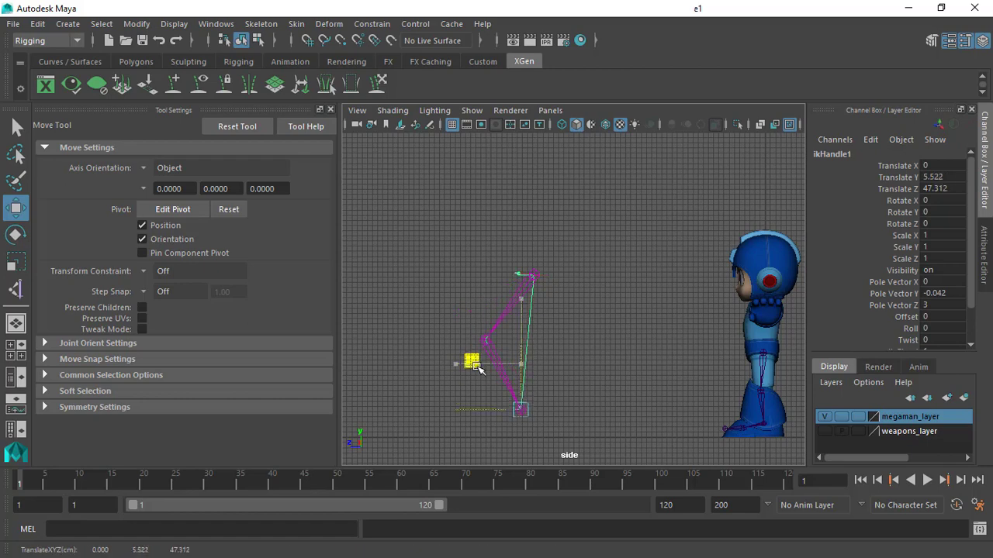
drag(473, 362, 473, 297)
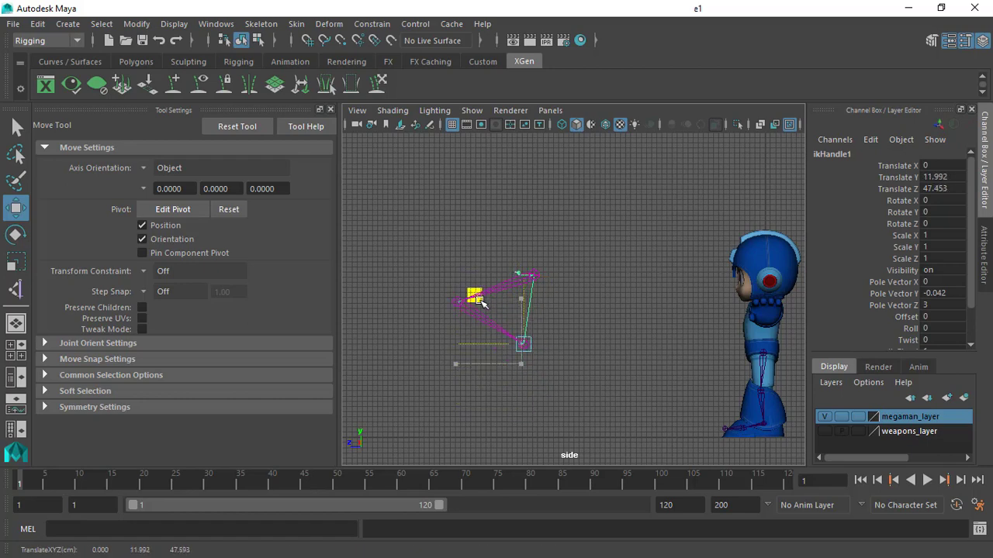
drag(476, 299, 476, 322)
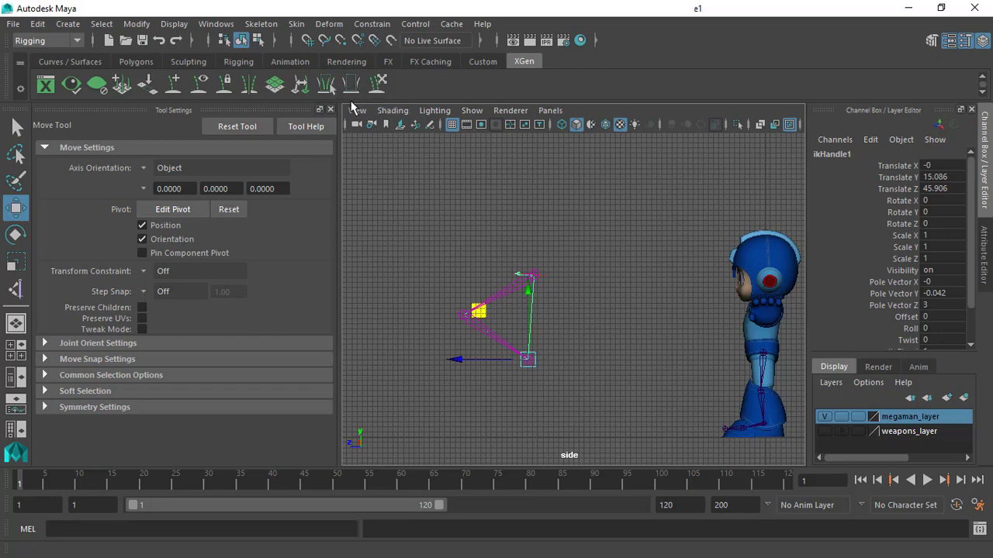
click(330, 109)
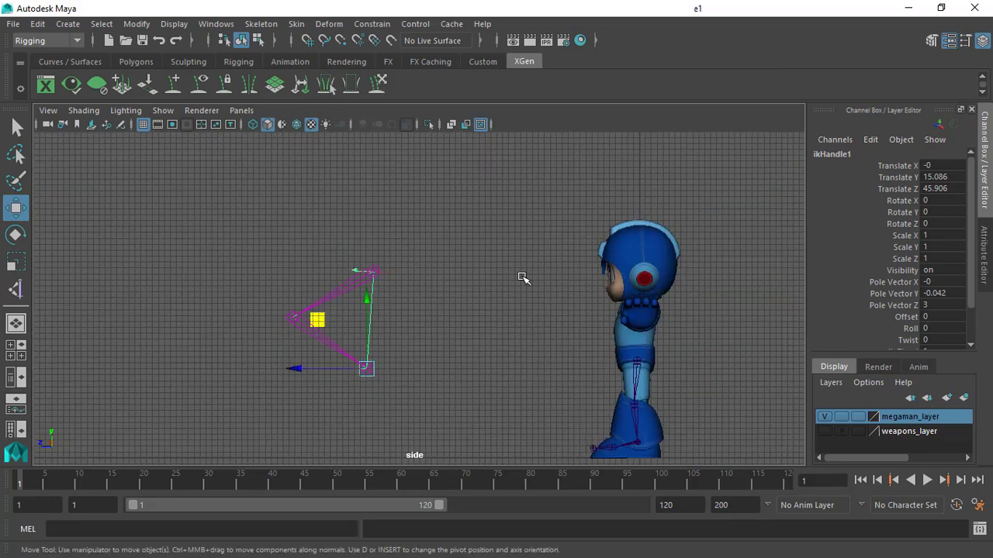